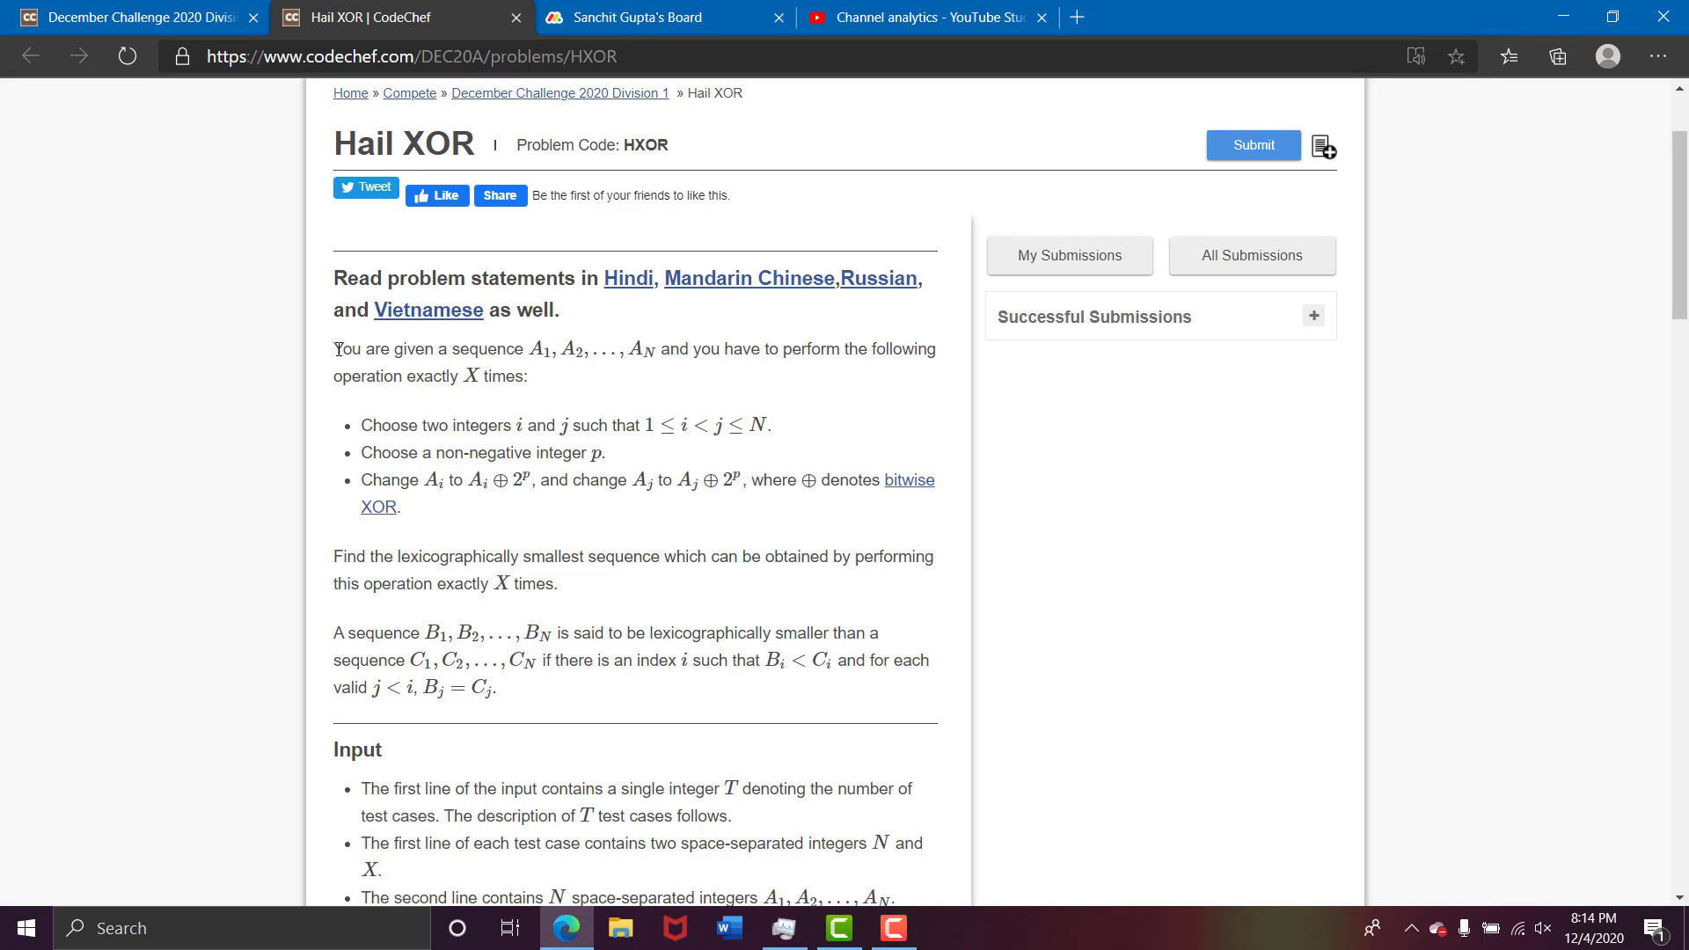
# - Highlight the Hail XOR opening sentence about the given sequence, then open Wikipedia's bitwise XOR article
pyautogui.moveTo(334, 348); pyautogui.dragTo(549, 348)
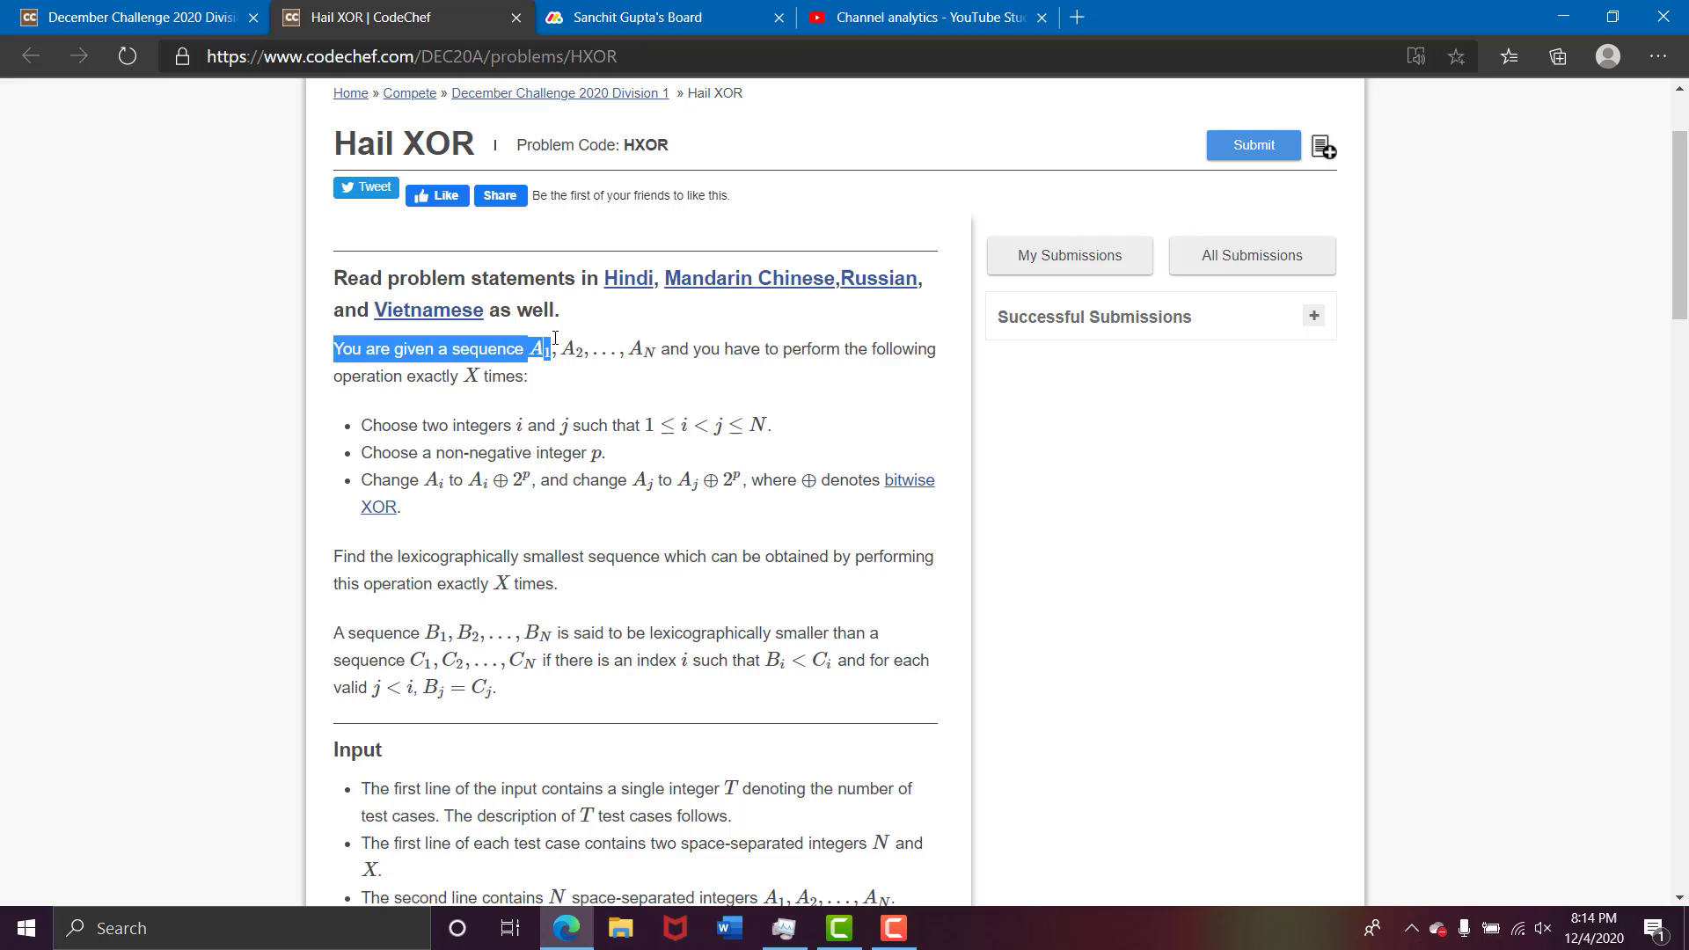
pyautogui.moveTo(543, 349); pyautogui.dragTo(872, 349)
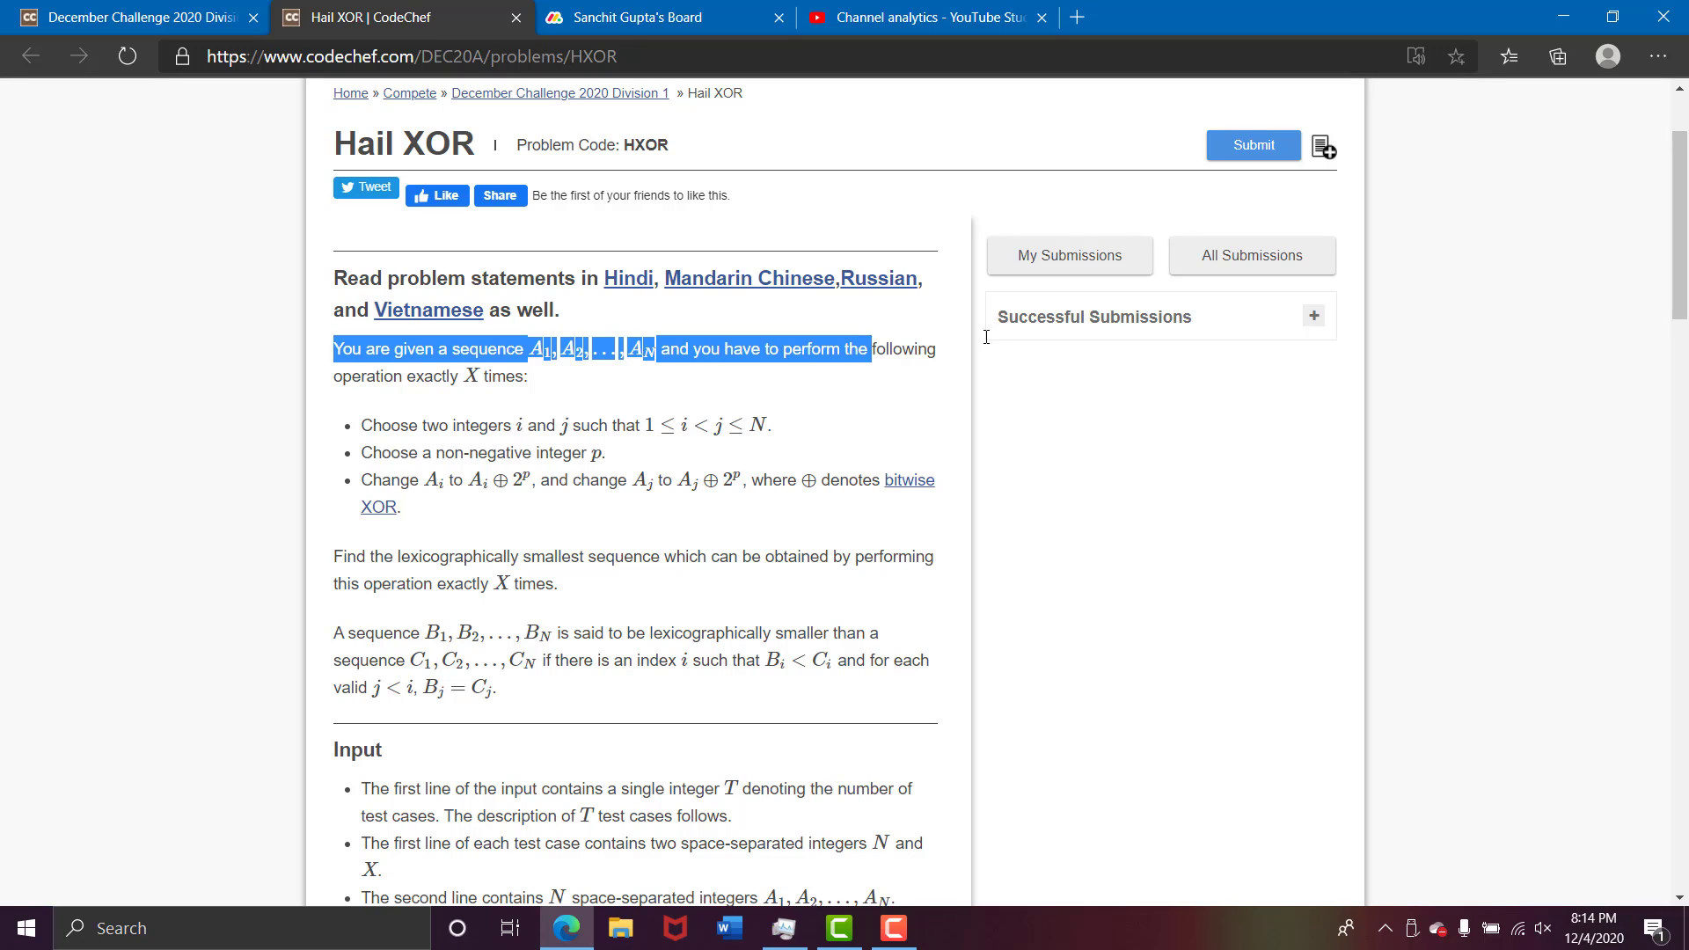
pyautogui.click(909, 480)
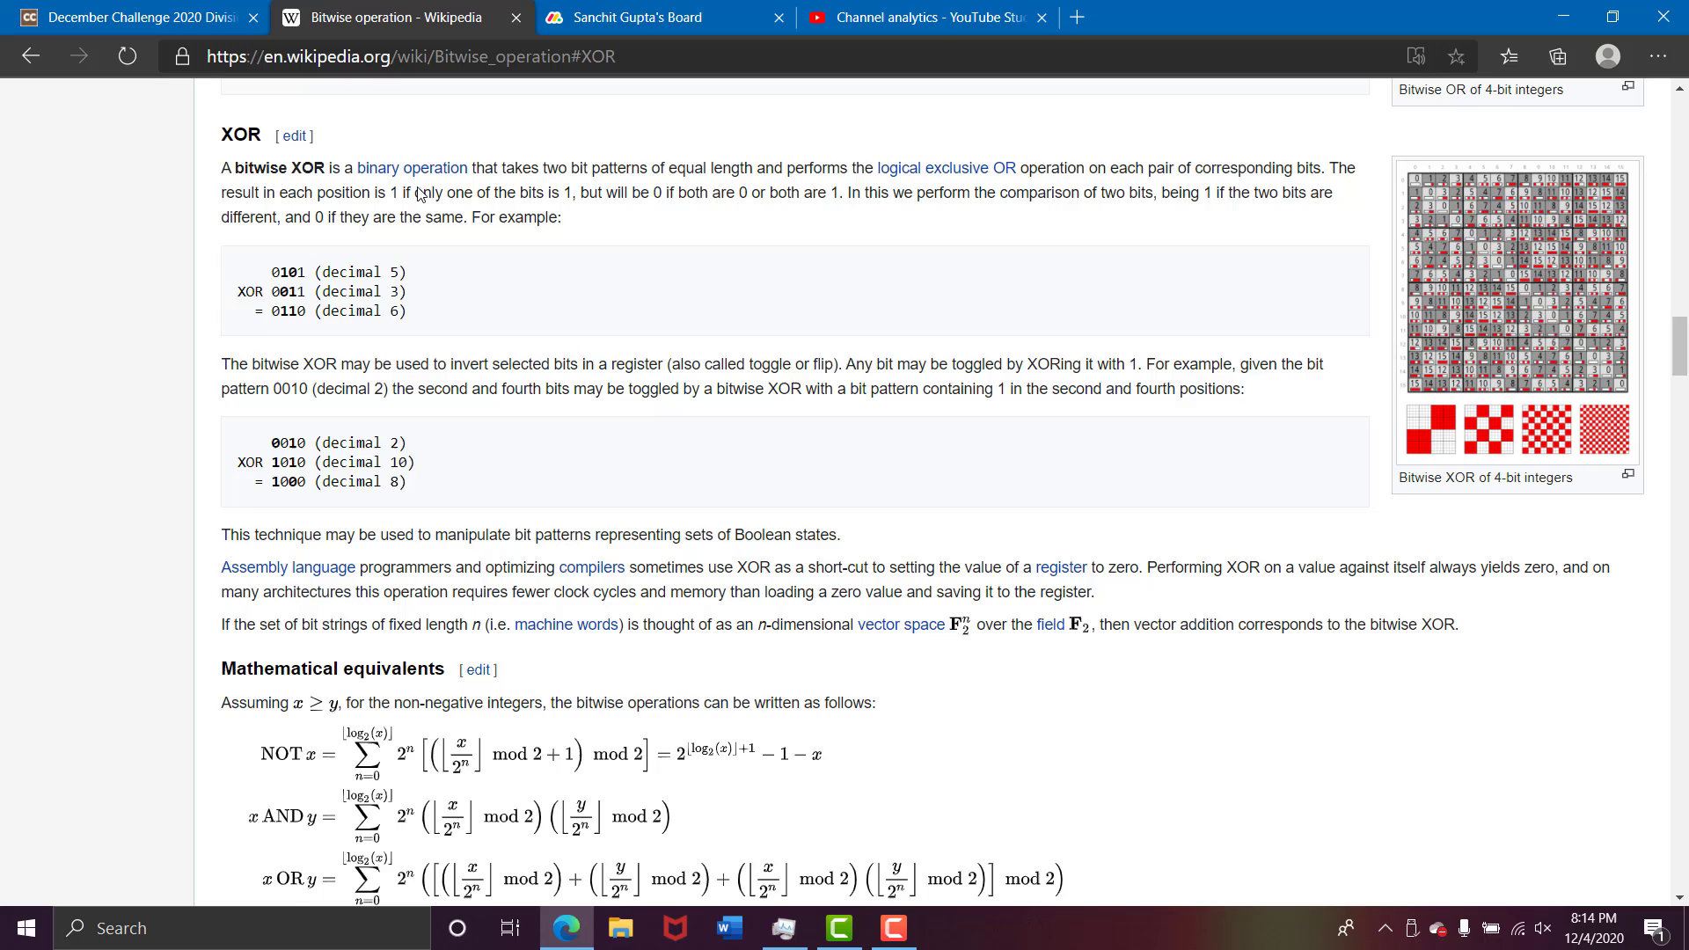
# - Highlight the operands and result of Wikipedia's 0101 XOR 0011 = 0110 (5 XOR 3 = 6) example
pyautogui.scroll(-3)
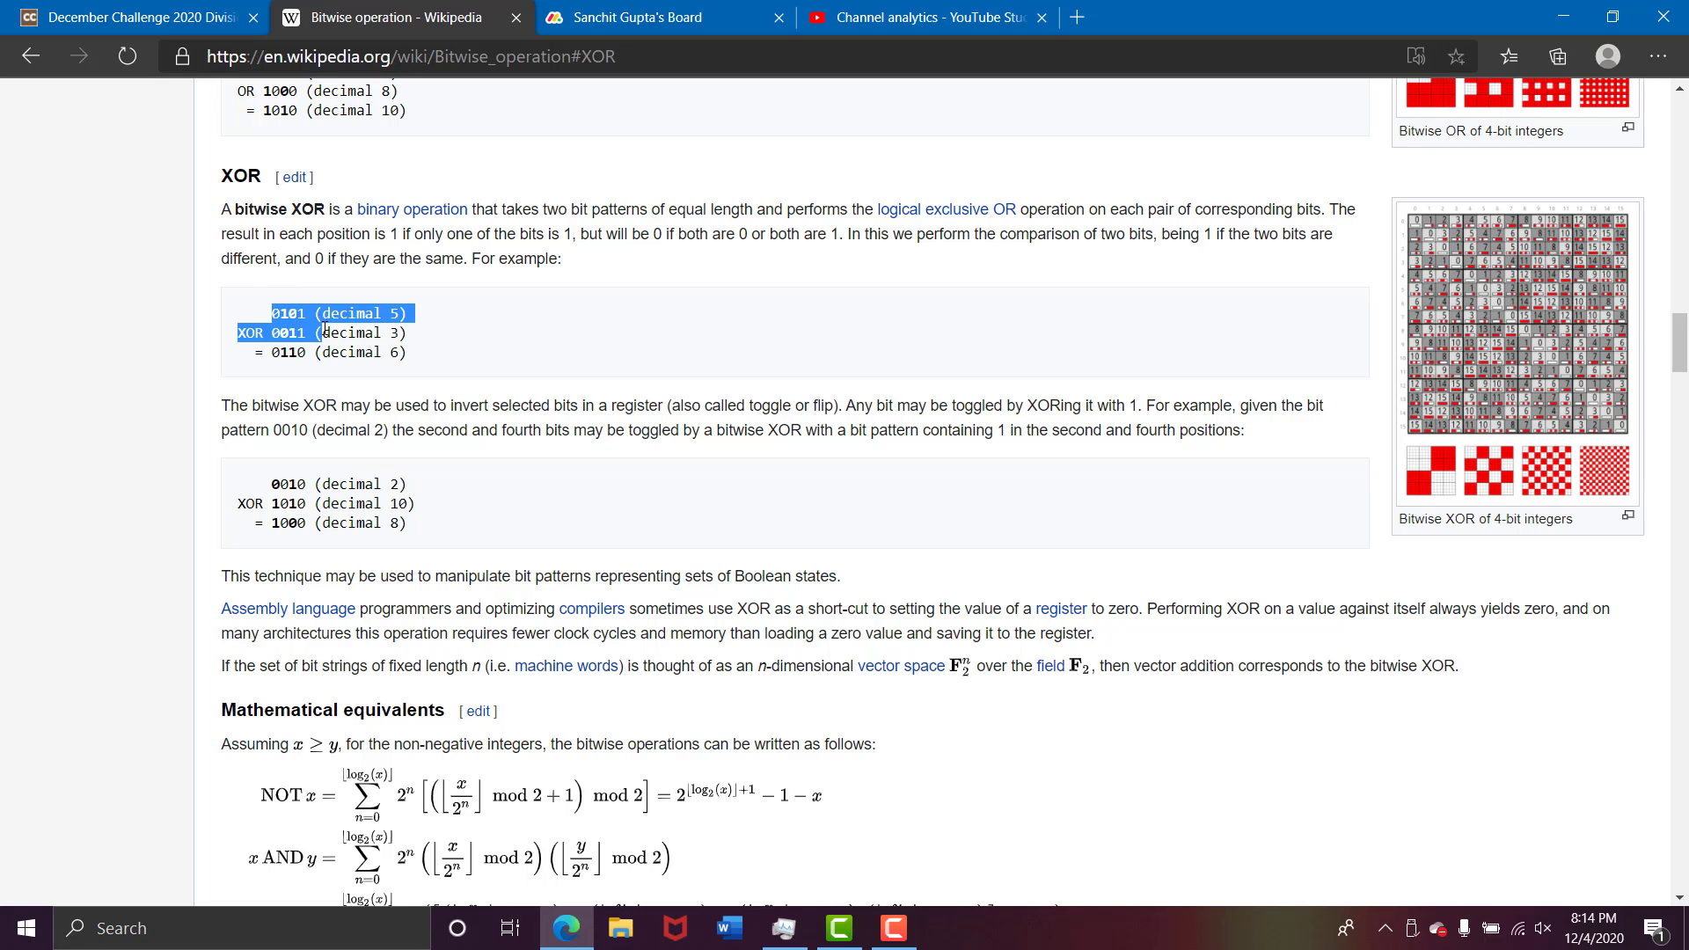
pyautogui.moveTo(313, 312); pyautogui.dragTo(407, 352)
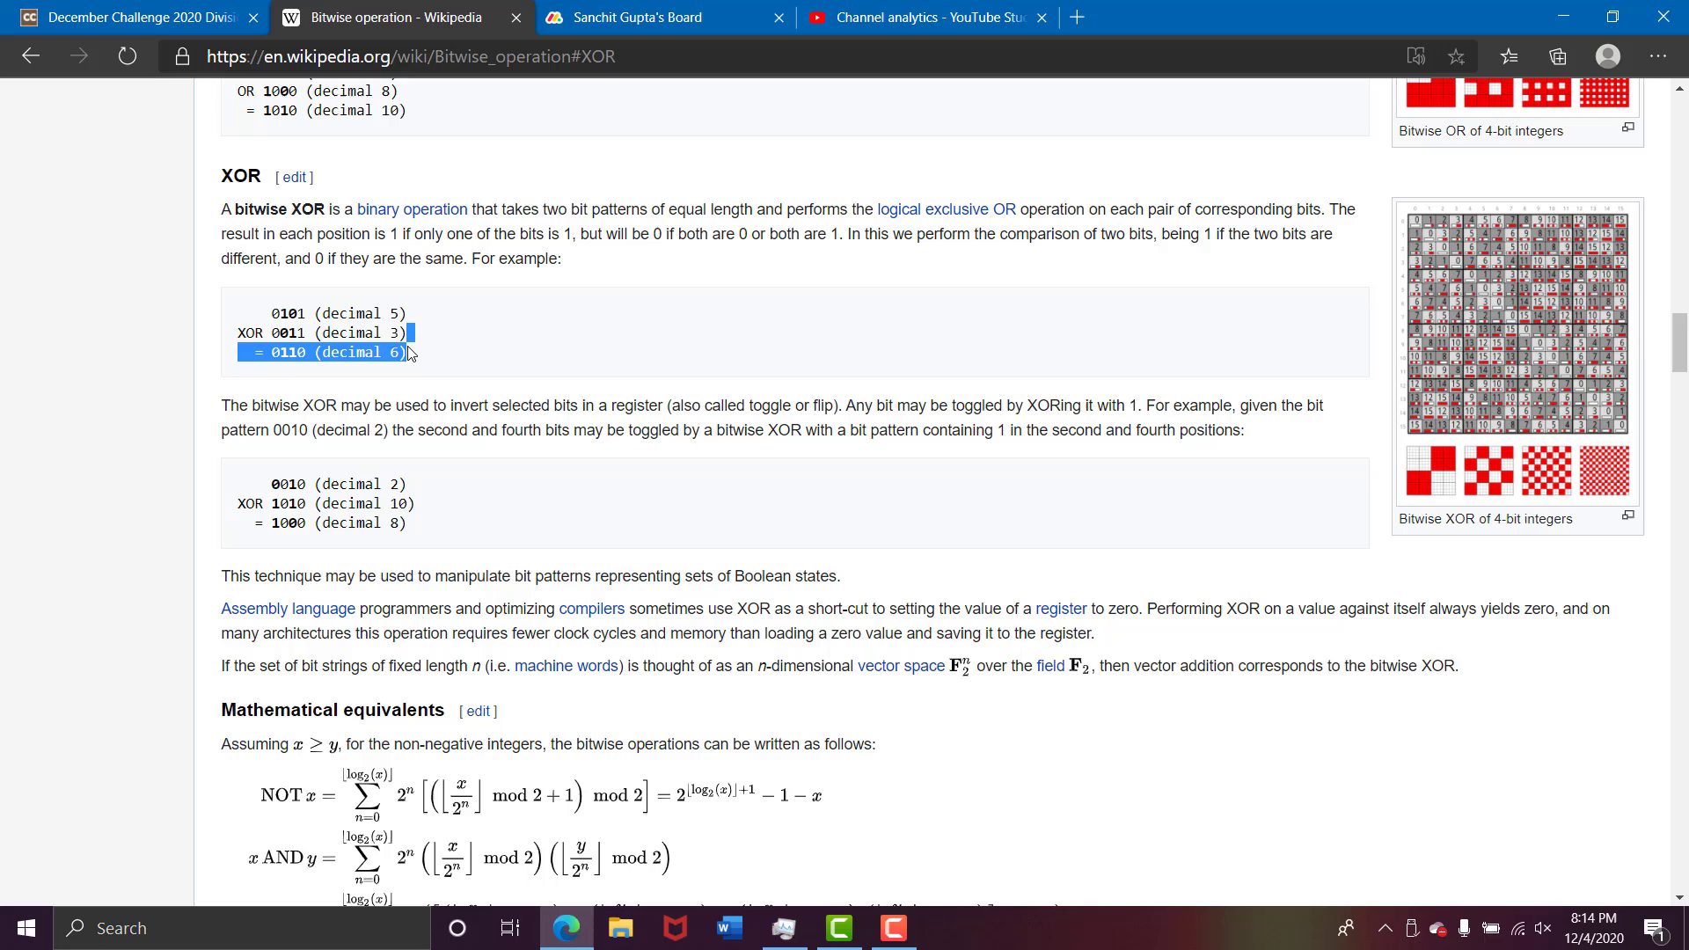
pyautogui.moveTo(409, 332); pyautogui.dragTo(254, 332)
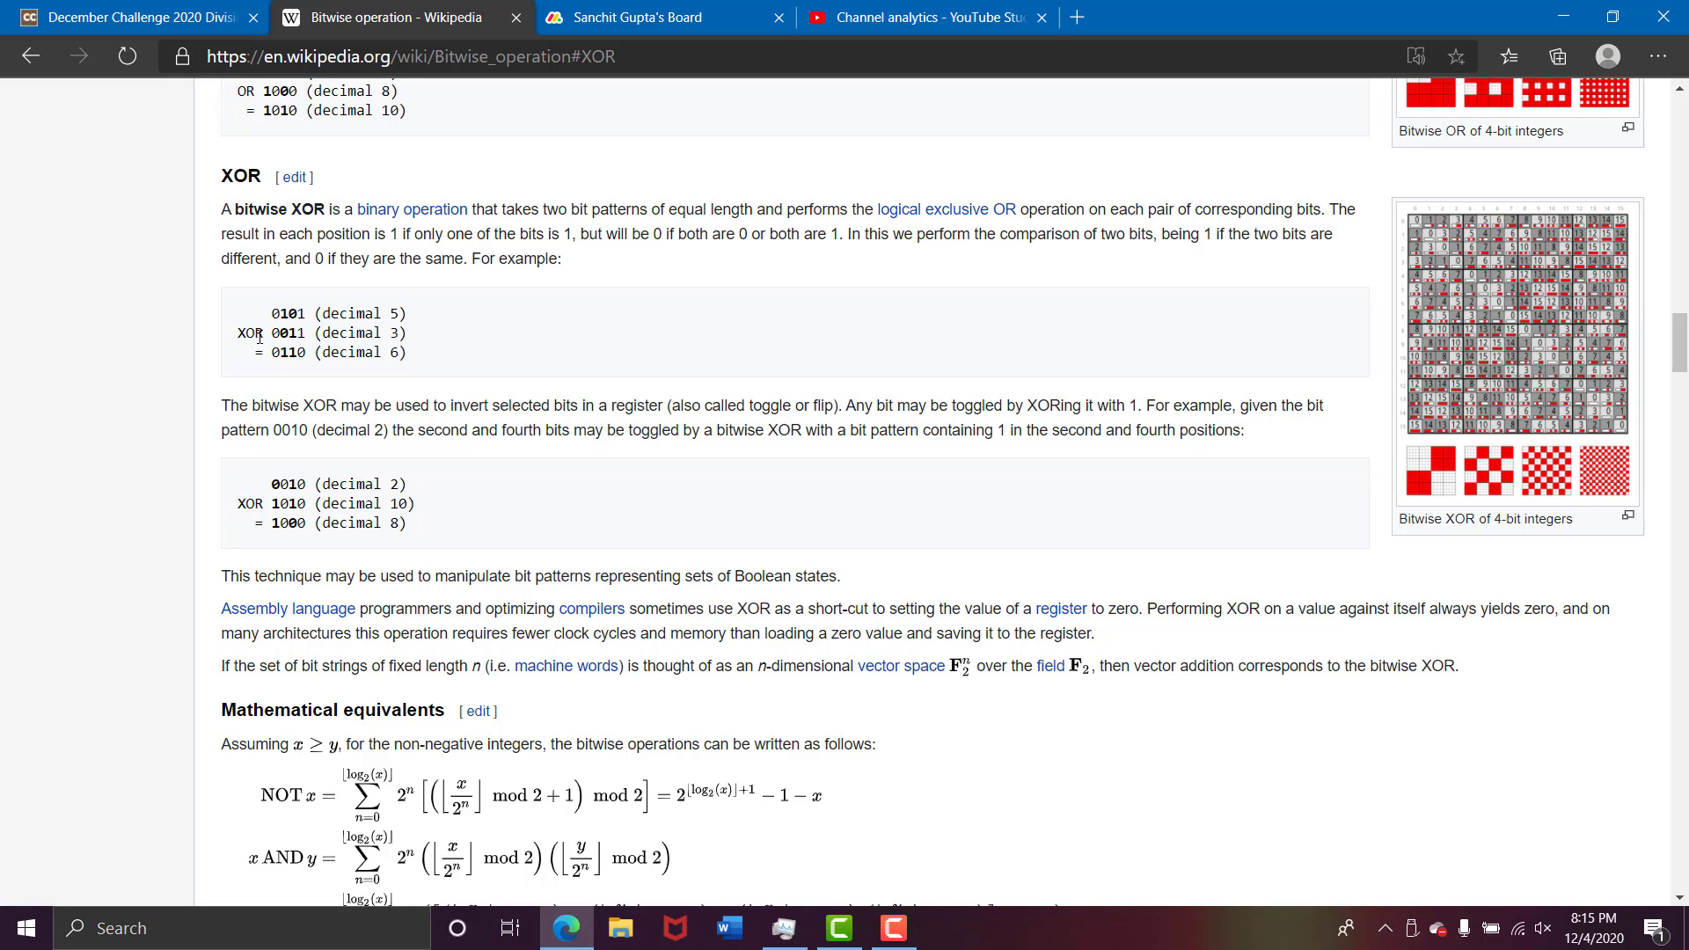
pyautogui.moveTo(264, 313); pyautogui.dragTo(409, 333)
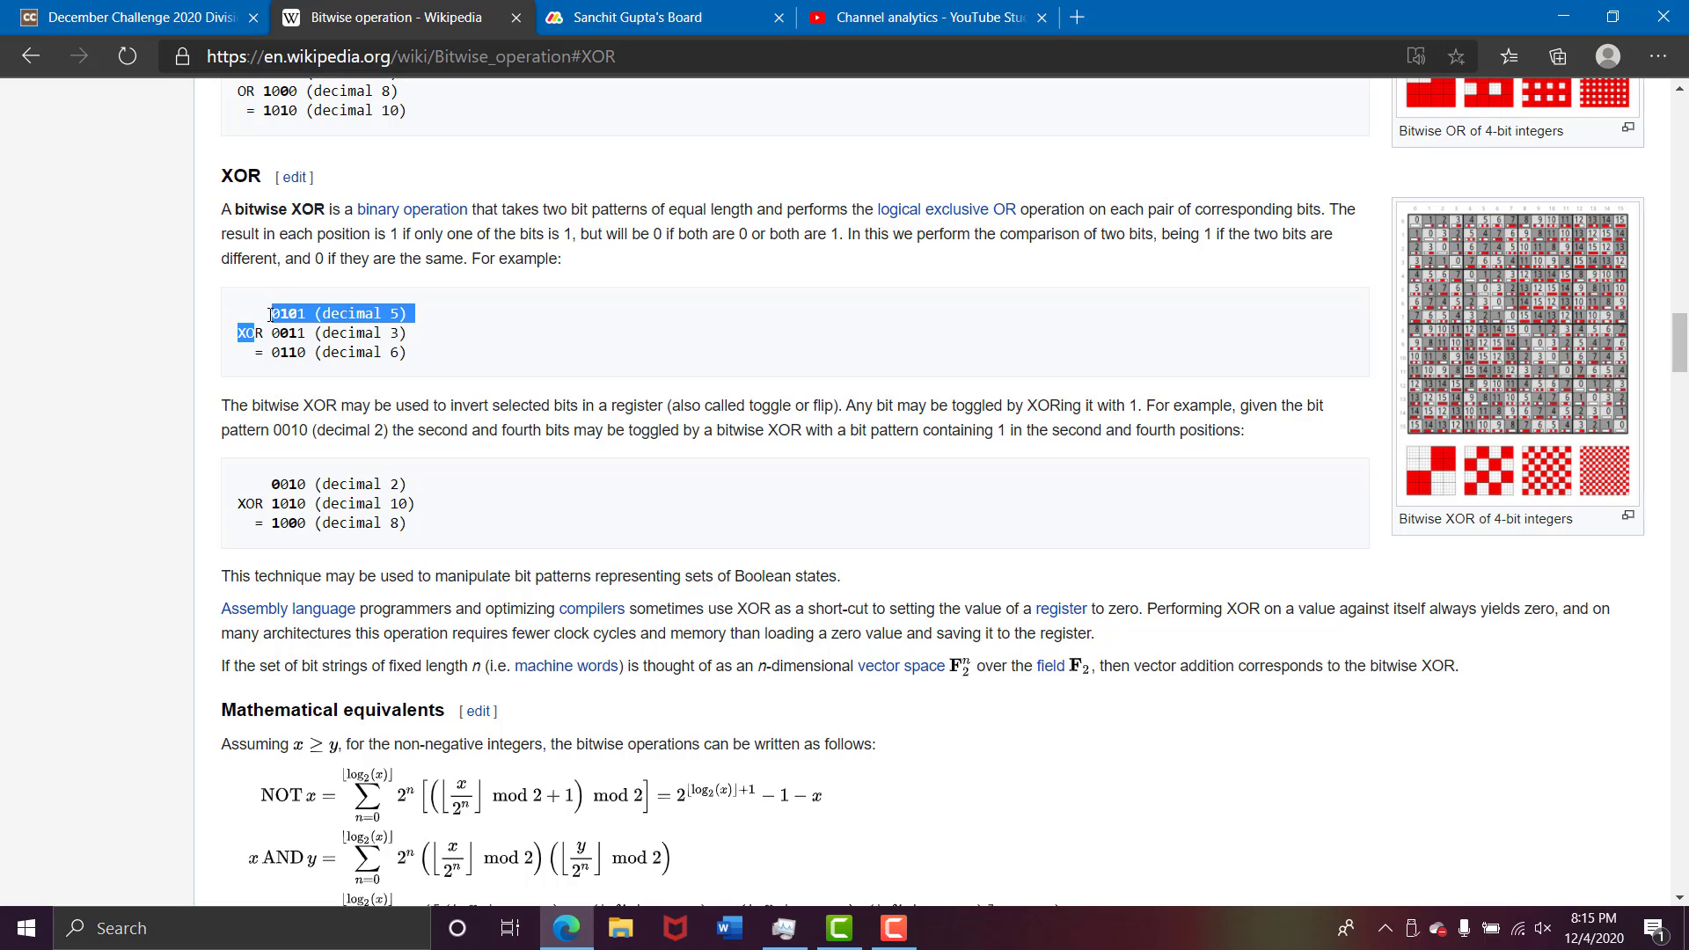
pyautogui.click(266, 312)
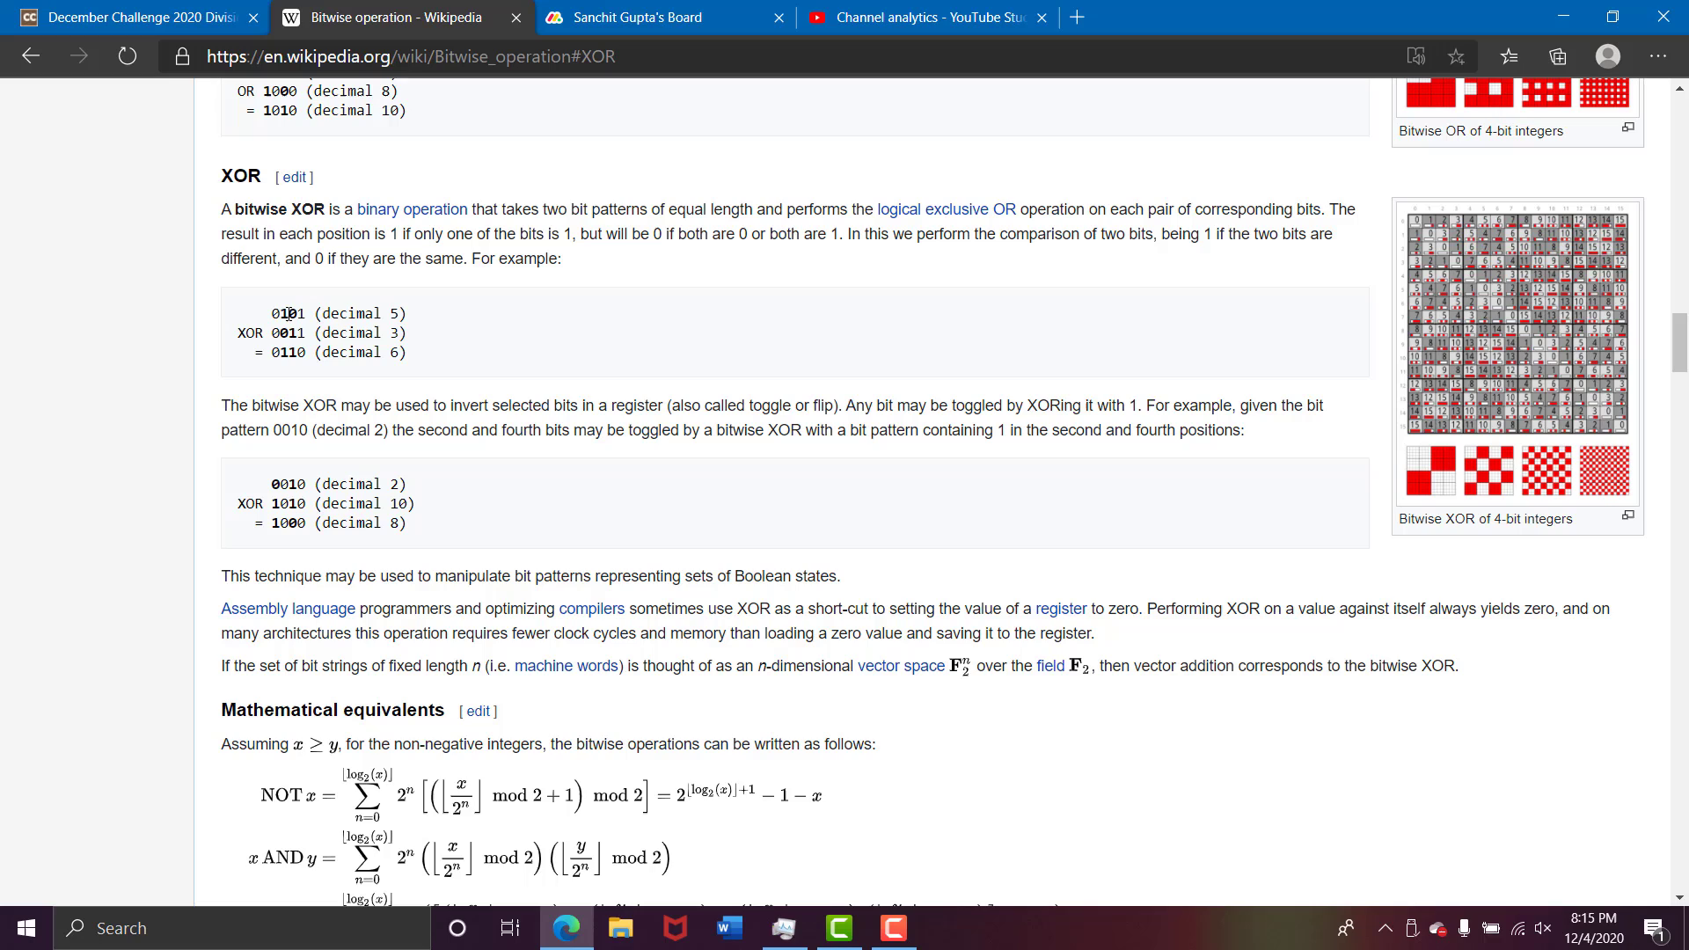
pyautogui.moveTo(276, 313); pyautogui.dragTo(291, 332)
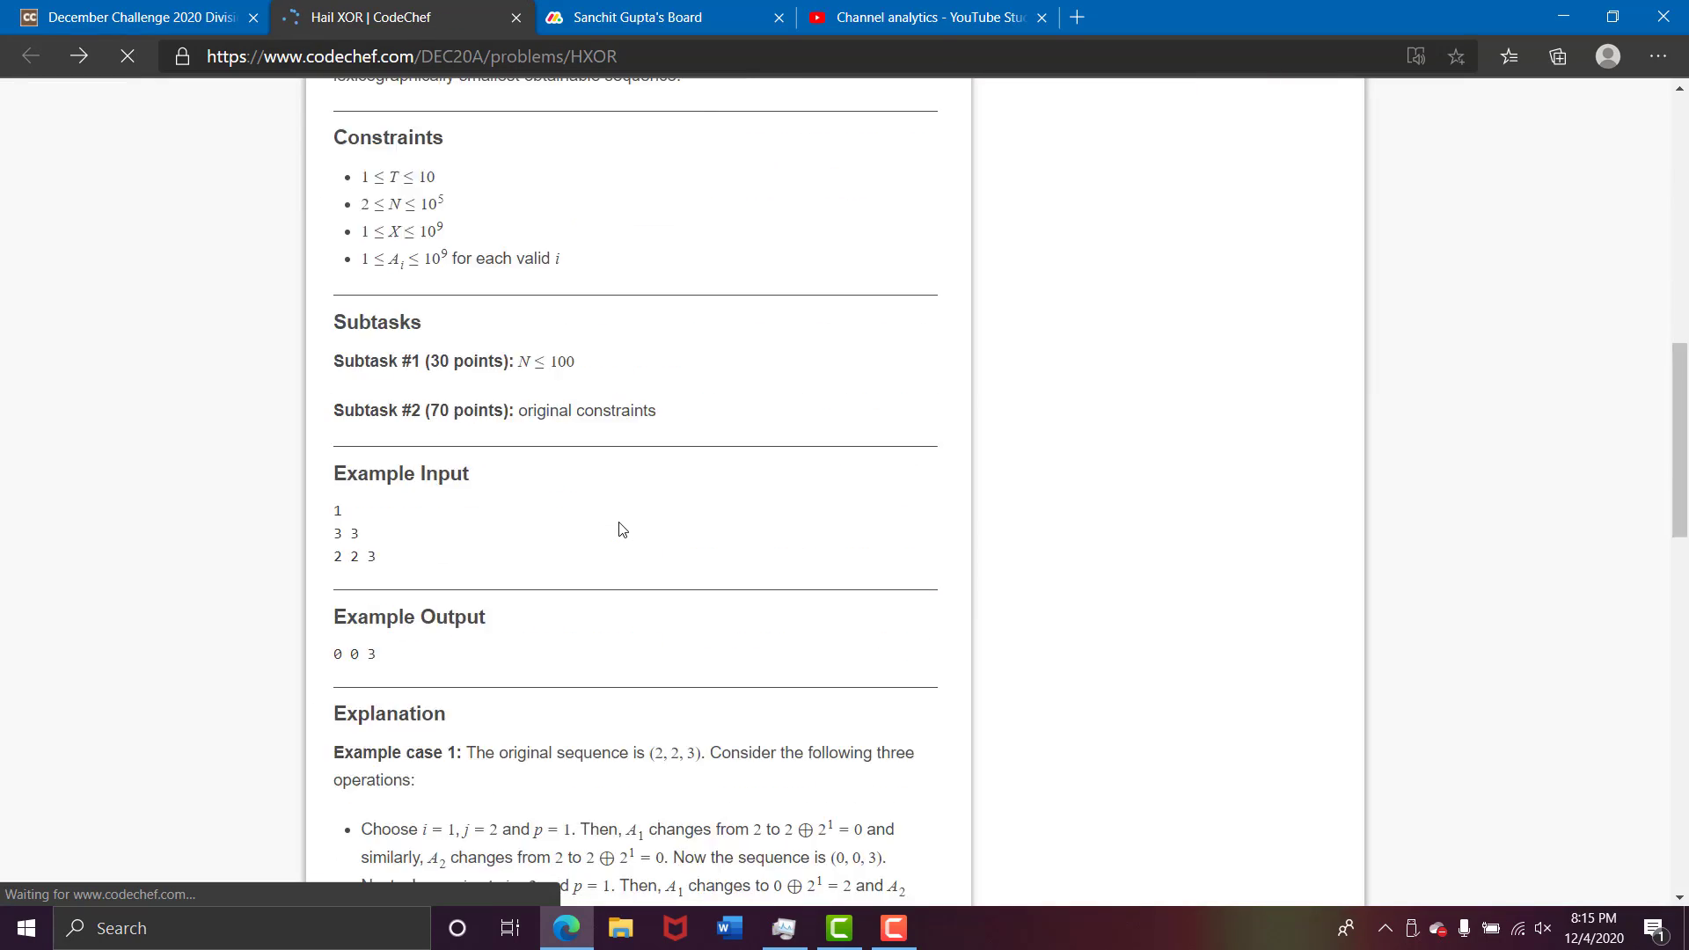
# - Highlight the lexicographically smaller definition and mark 'separated' in the Input format
pyautogui.scroll(3)
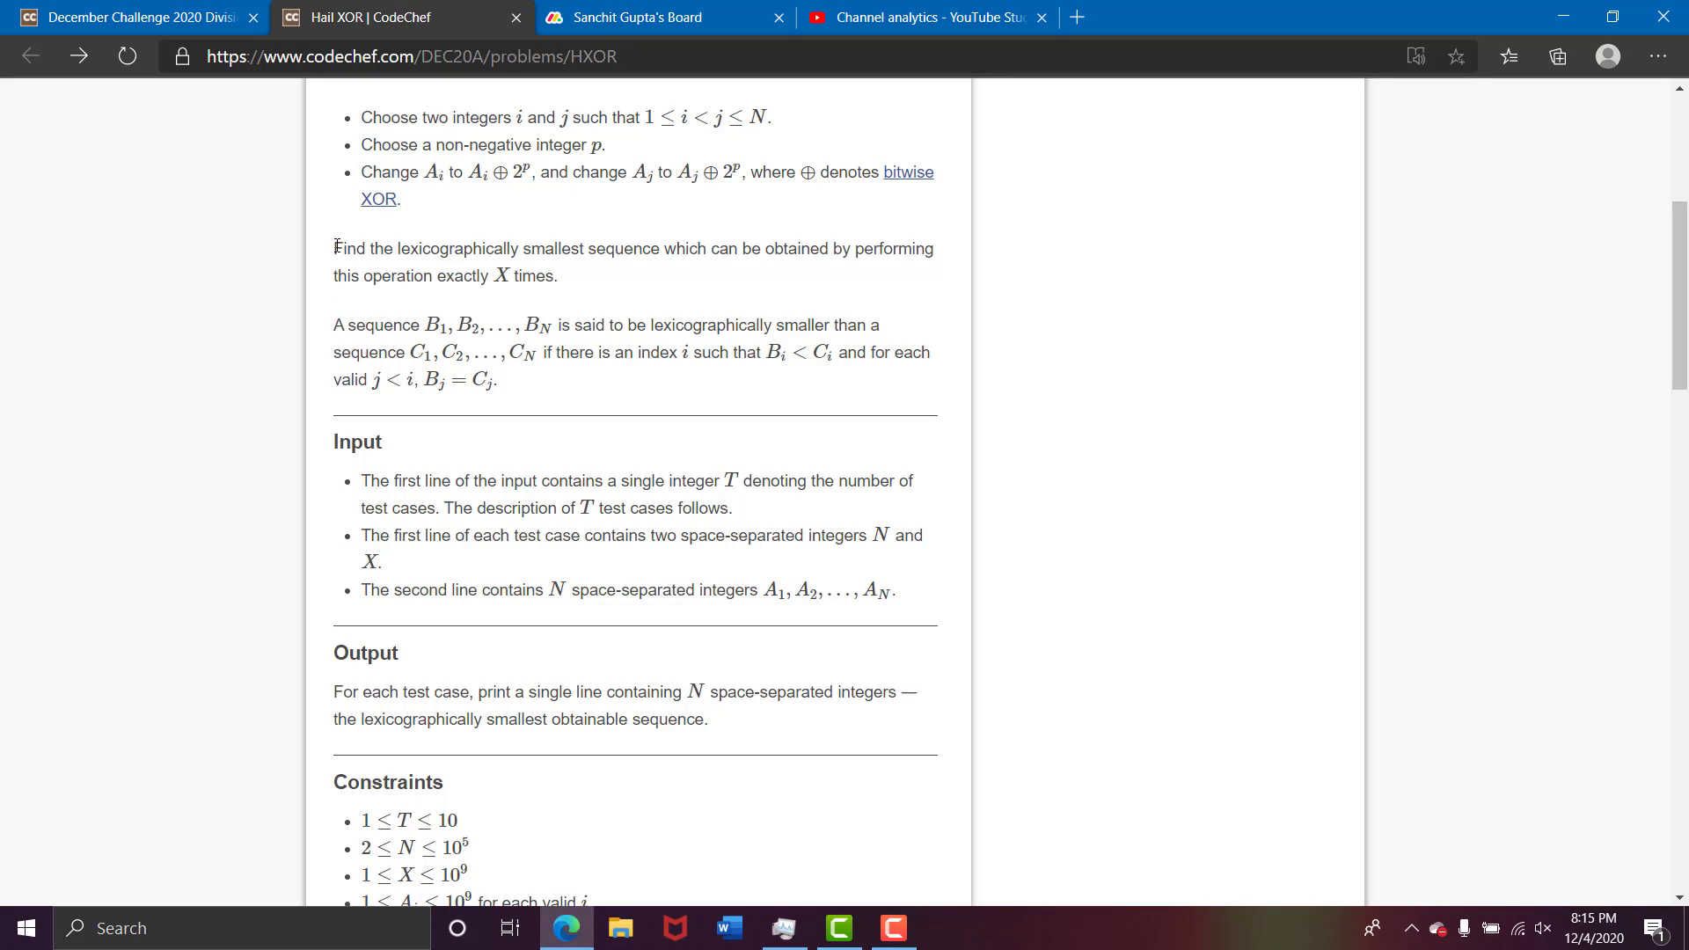
pyautogui.moveTo(333, 248); pyautogui.dragTo(557, 275)
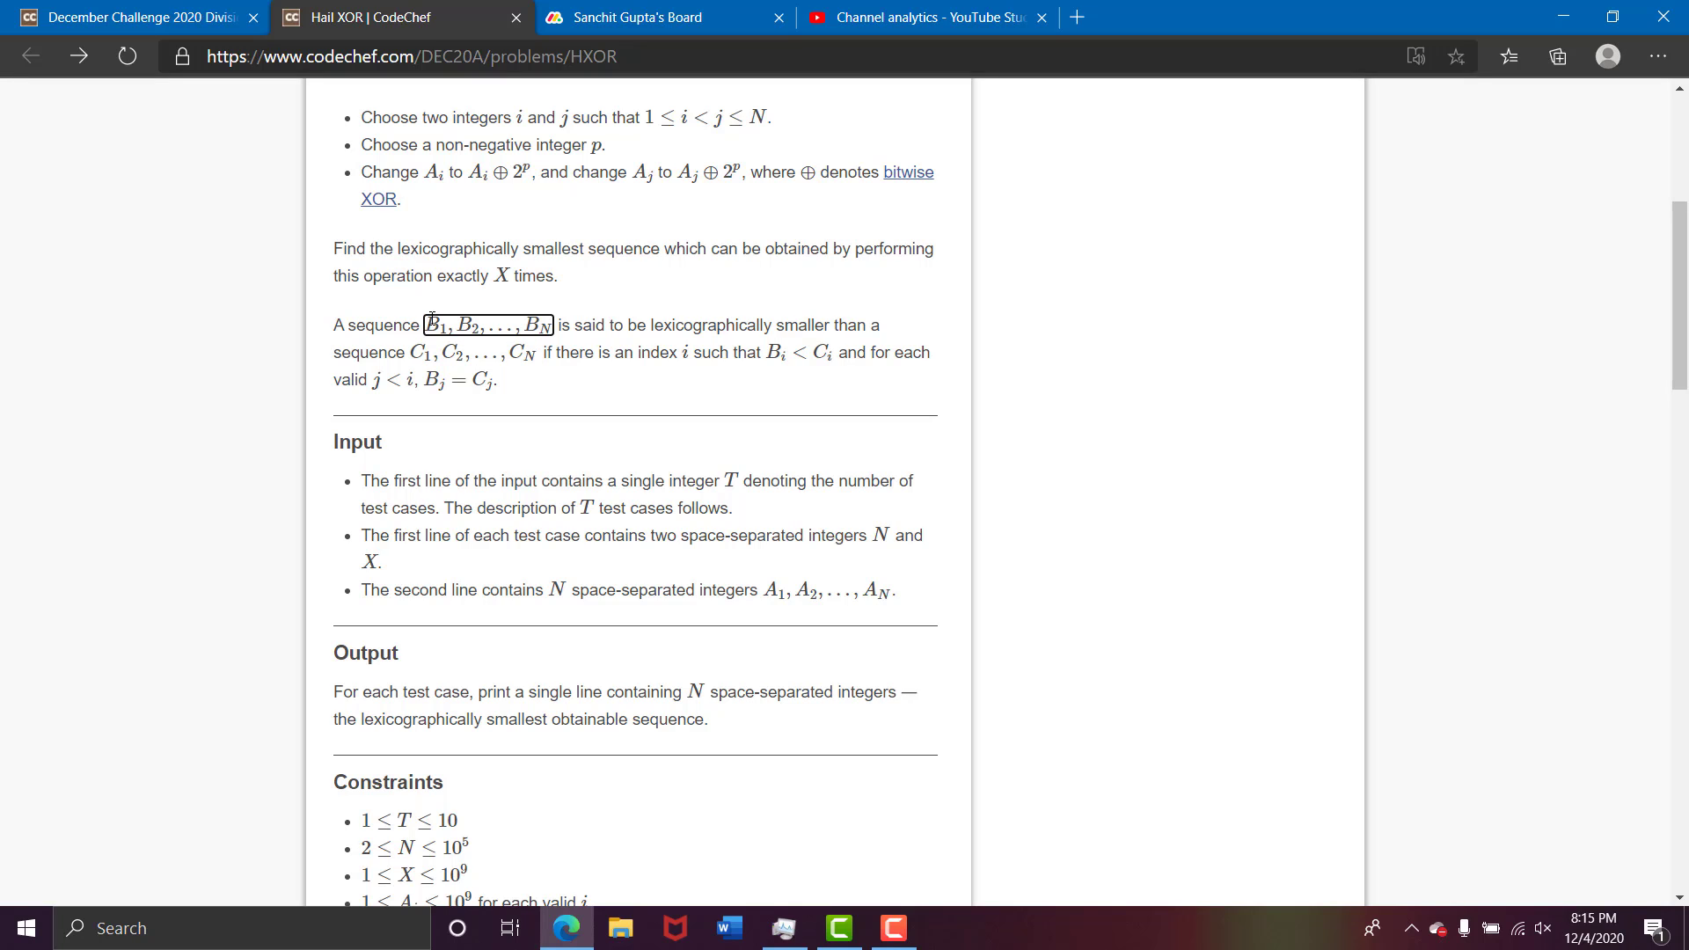
pyautogui.doubleClick(432, 324)
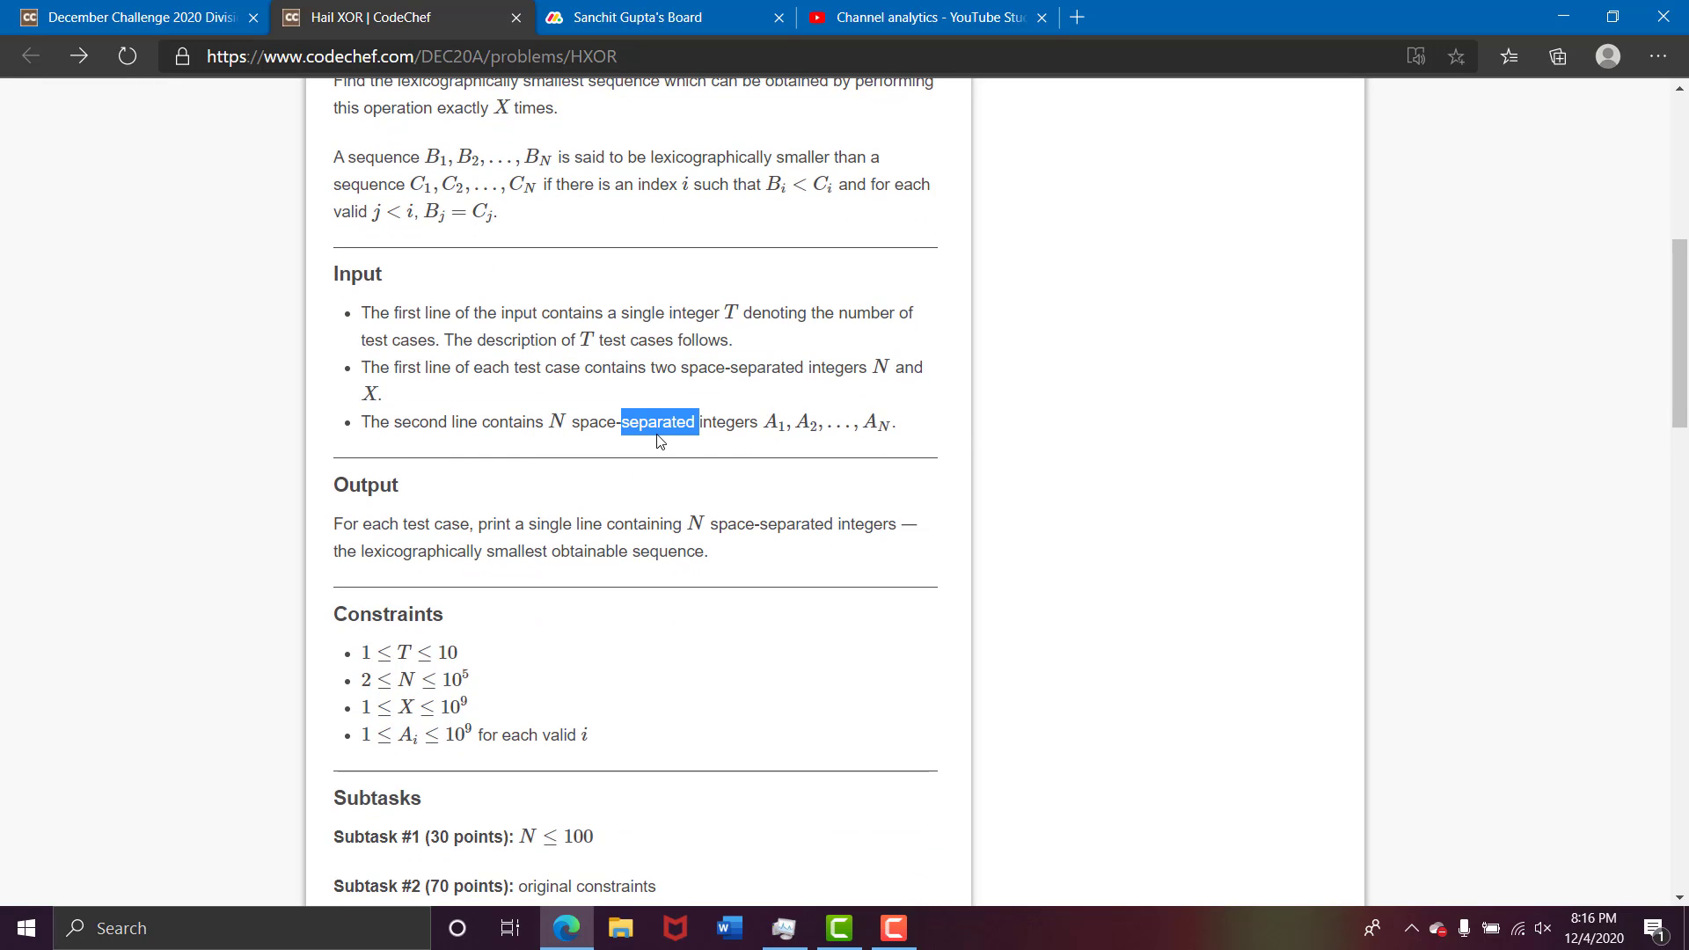
# - Scroll past Output, Constraints and Subtasks to the Example Input, Output and Explanation
pyautogui.scroll(-3)
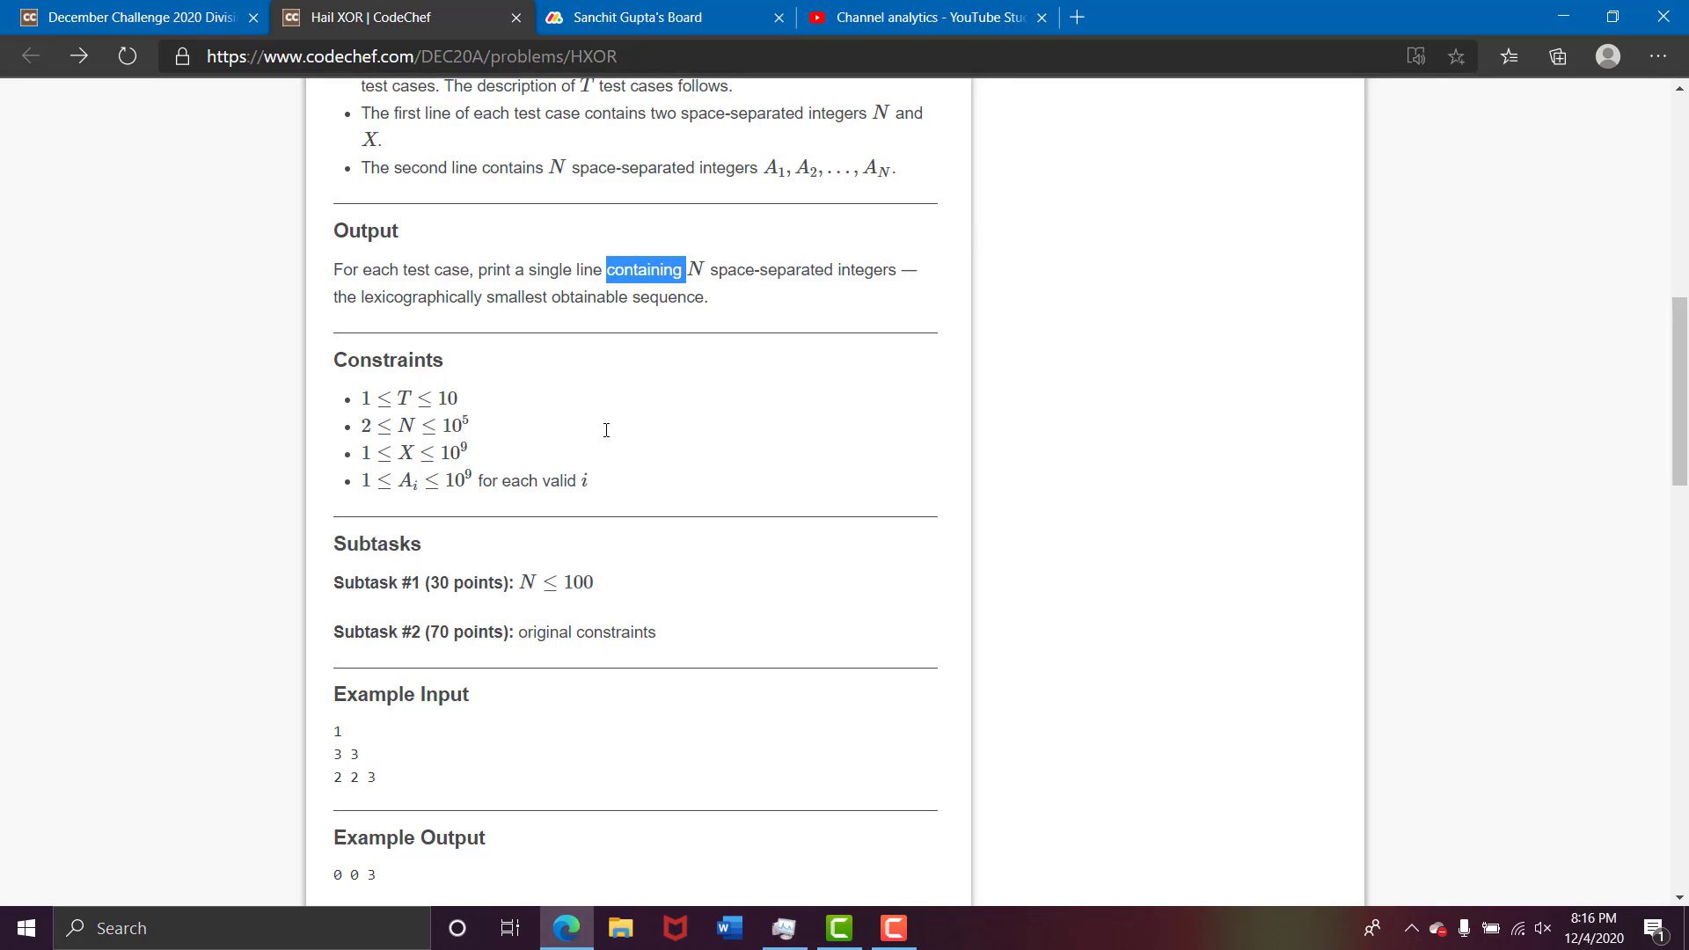
pyautogui.scroll(-3)
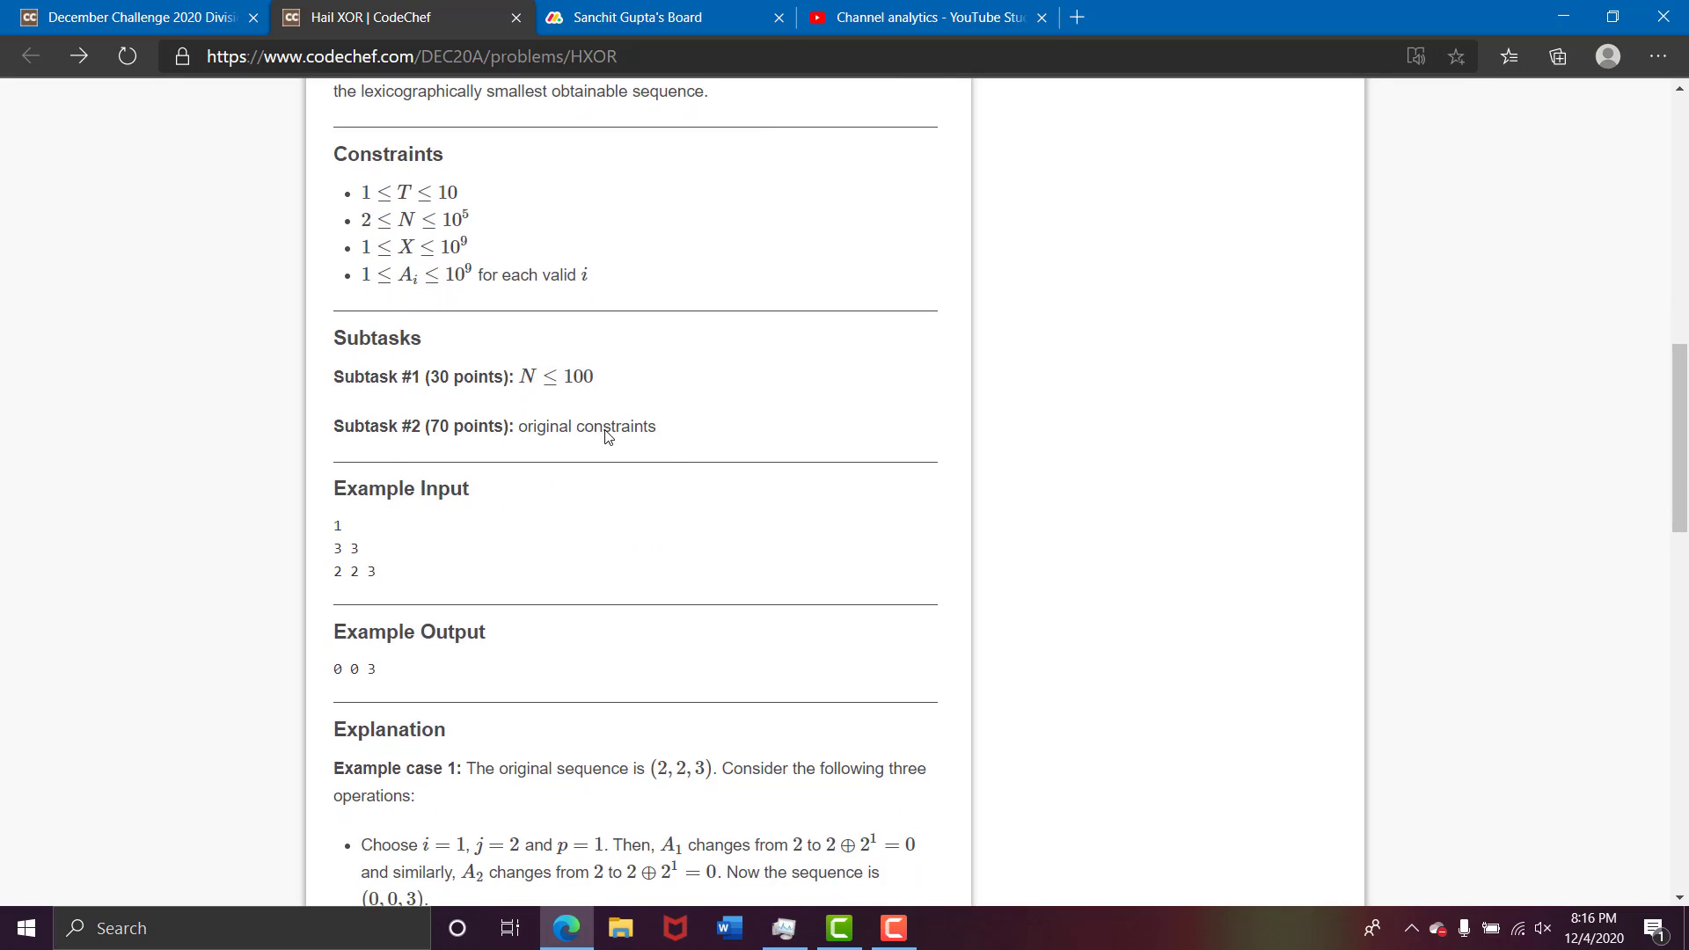
pyautogui.scroll(-3)
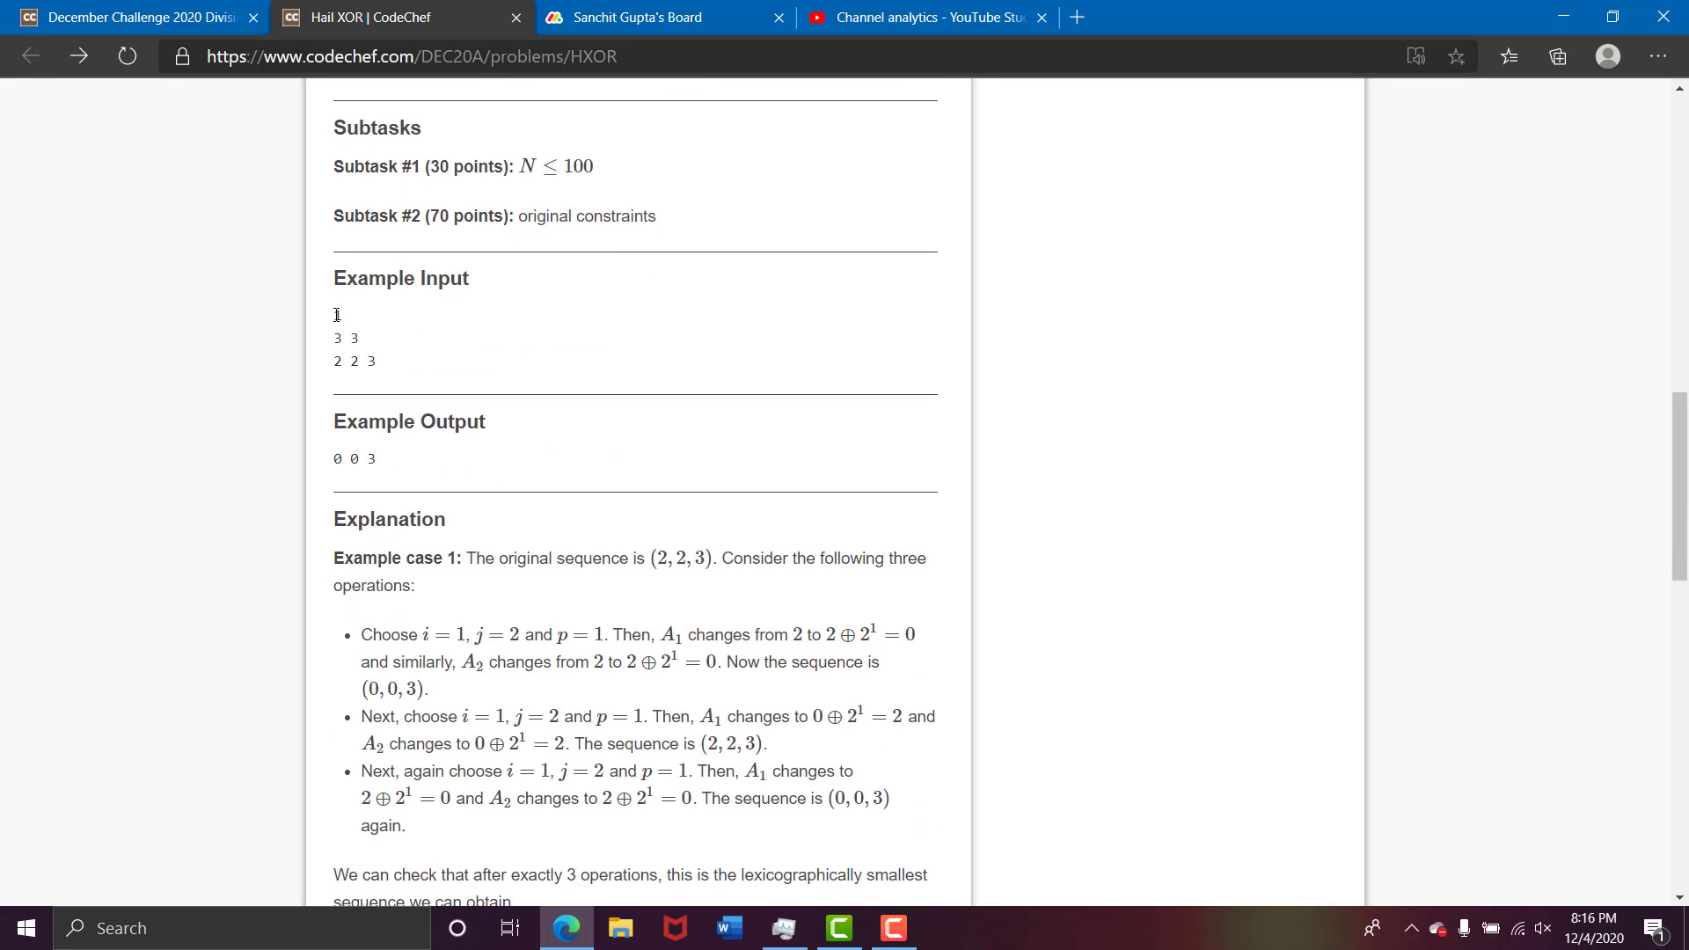
pyautogui.doubleClick(336, 313)
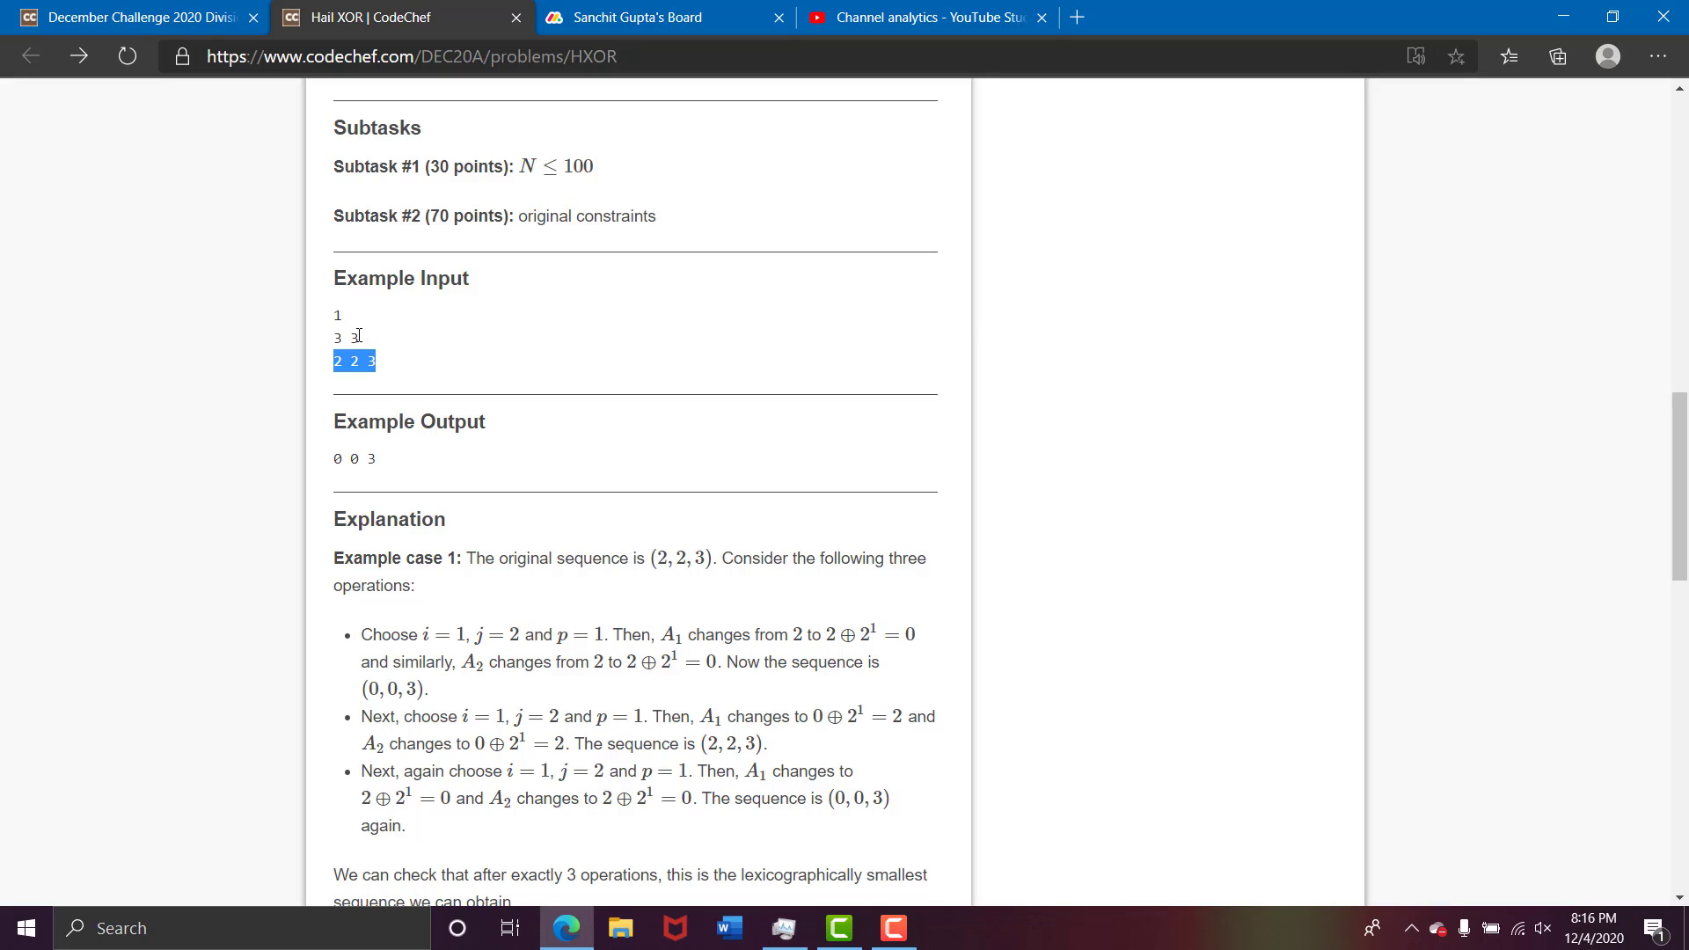
pyautogui.scroll(-3)
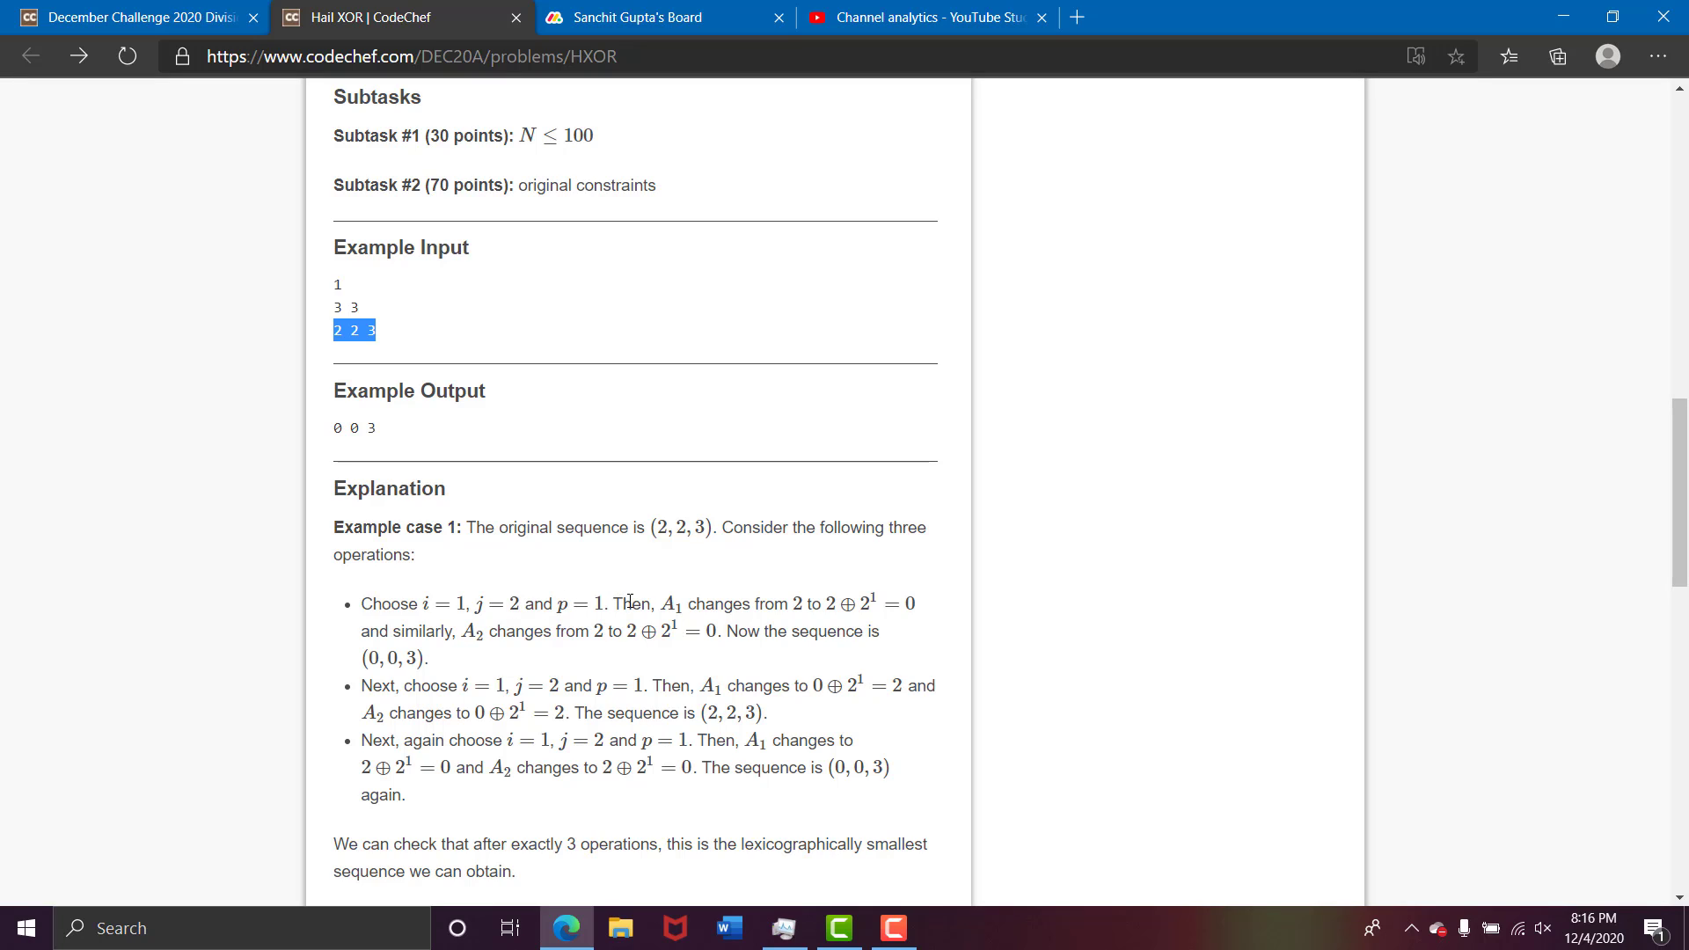
pyautogui.moveTo(792, 601)
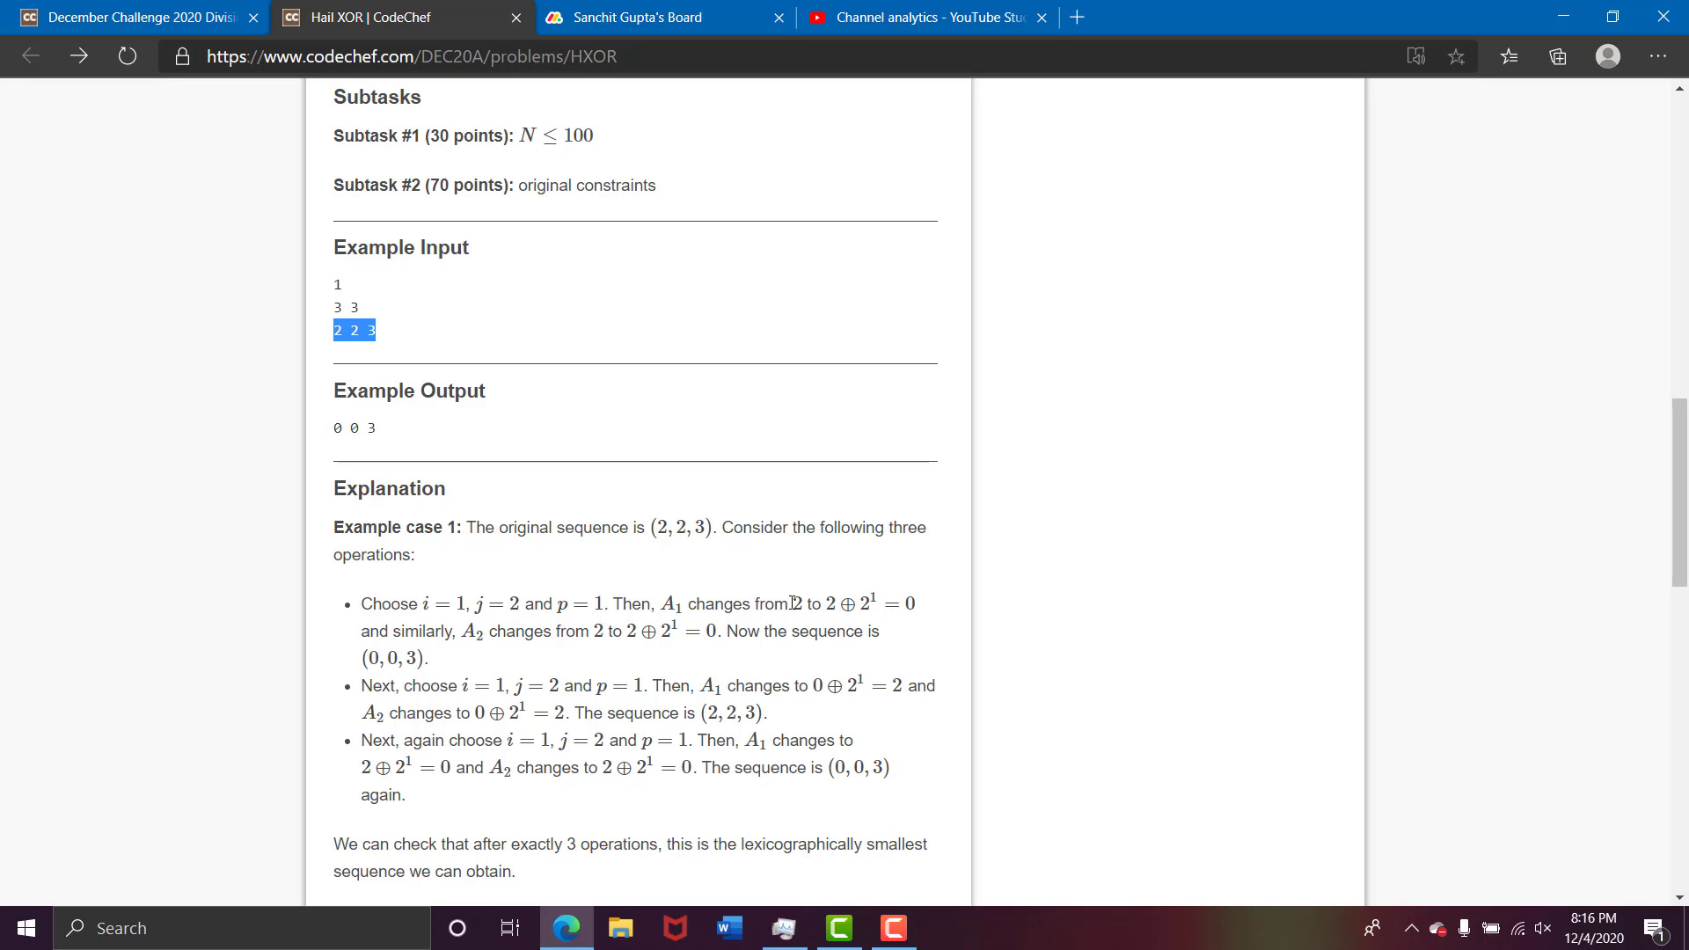
pyautogui.moveTo(878, 615)
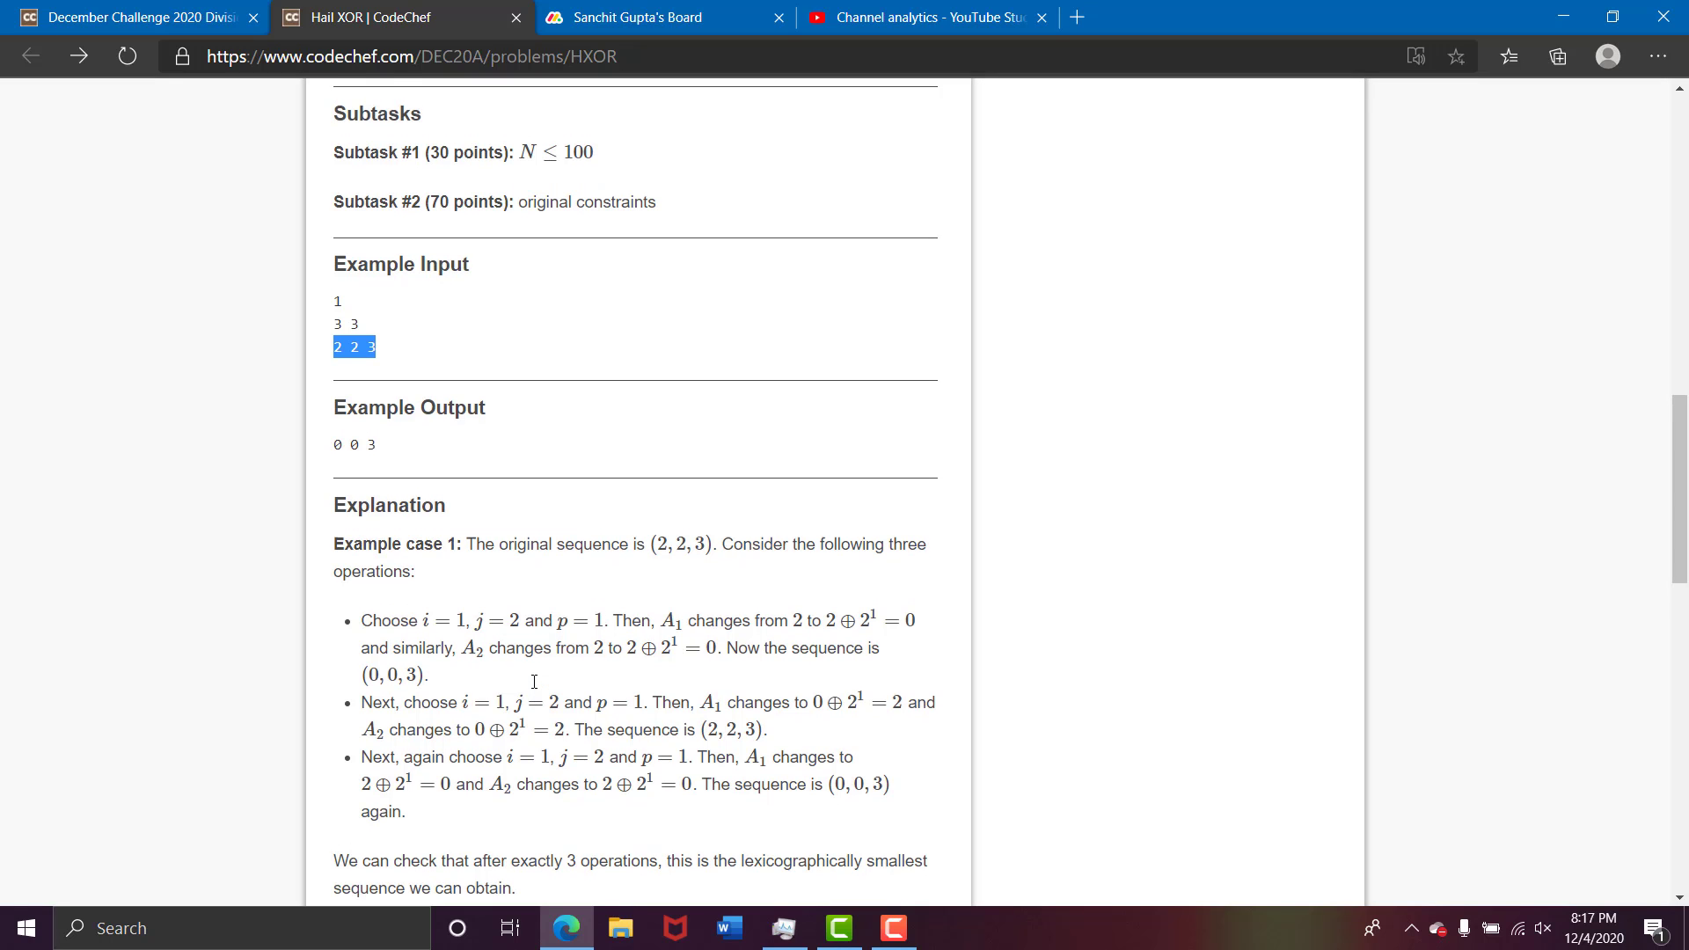
# - Scroll to the author info box, back to the N ≤ 10^5 constraint, then up to the operation rules
pyautogui.scroll(-3)
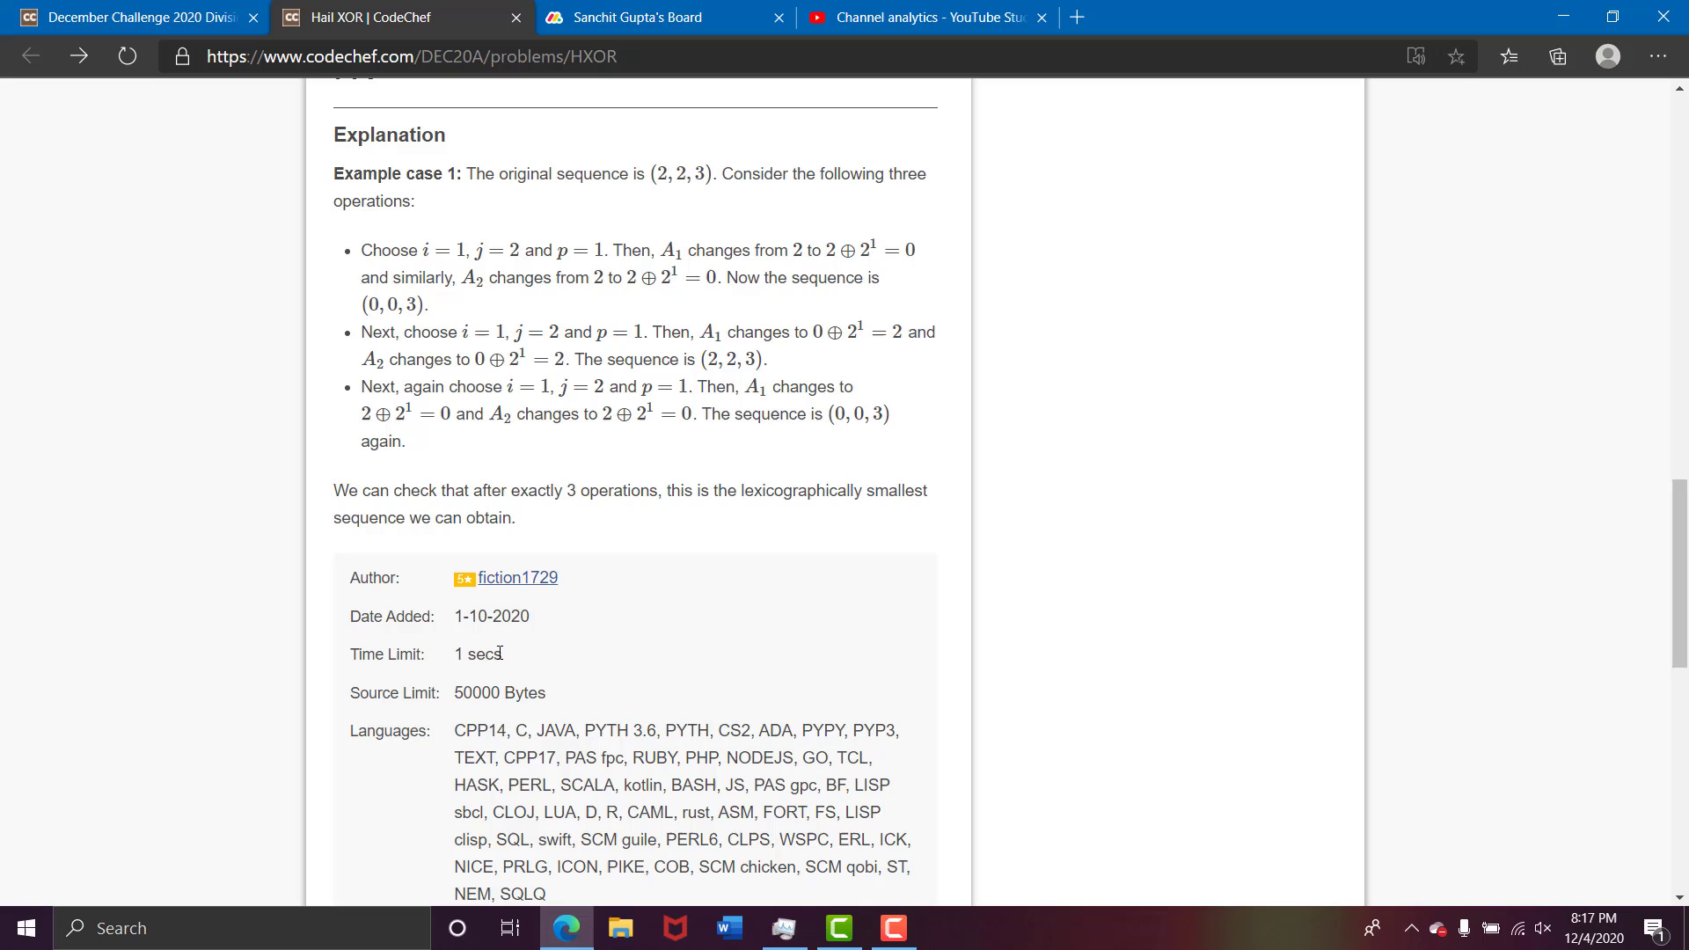
pyautogui.scroll(3)
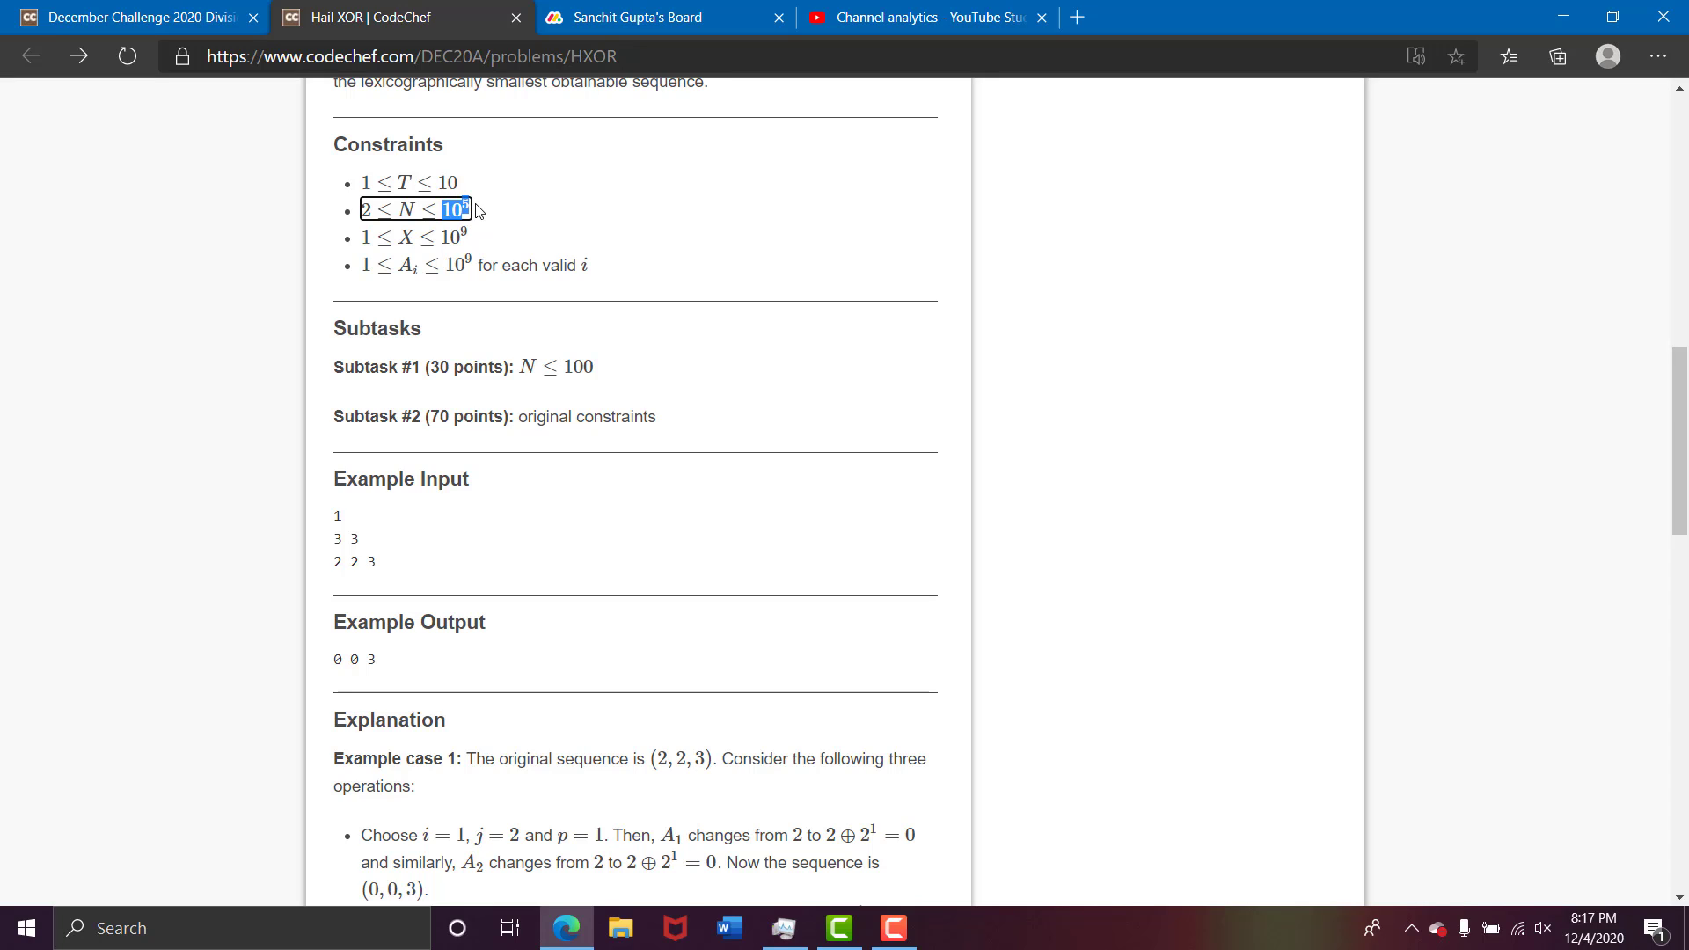
pyautogui.moveTo(721, 376)
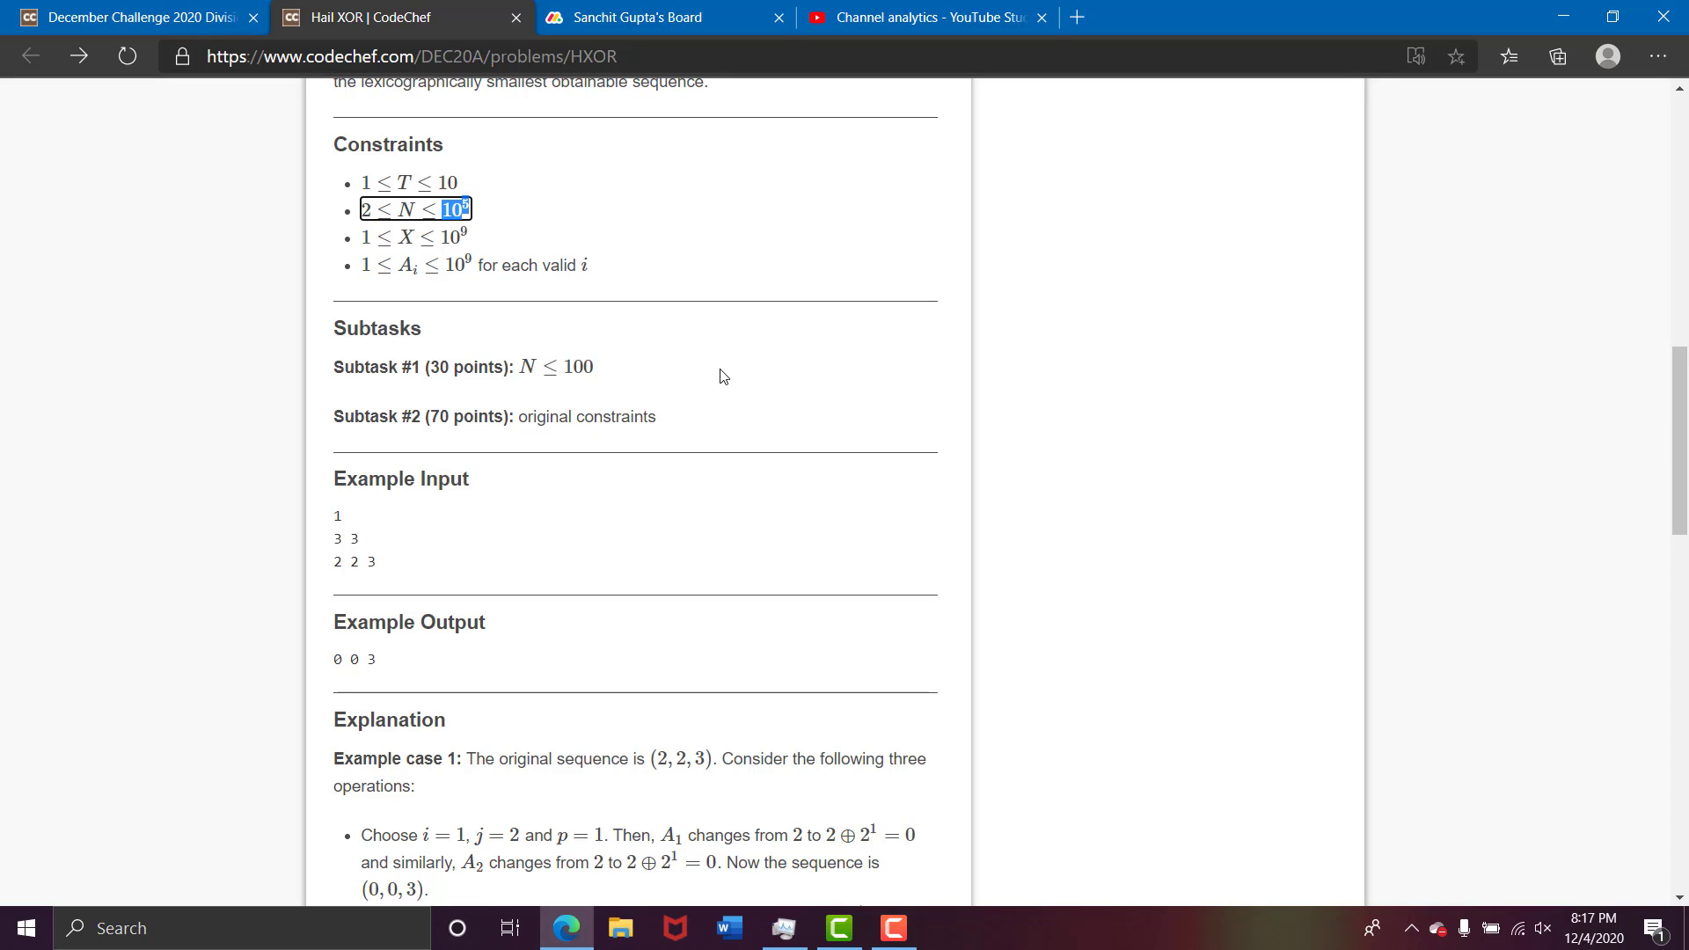
pyautogui.scroll(-3)
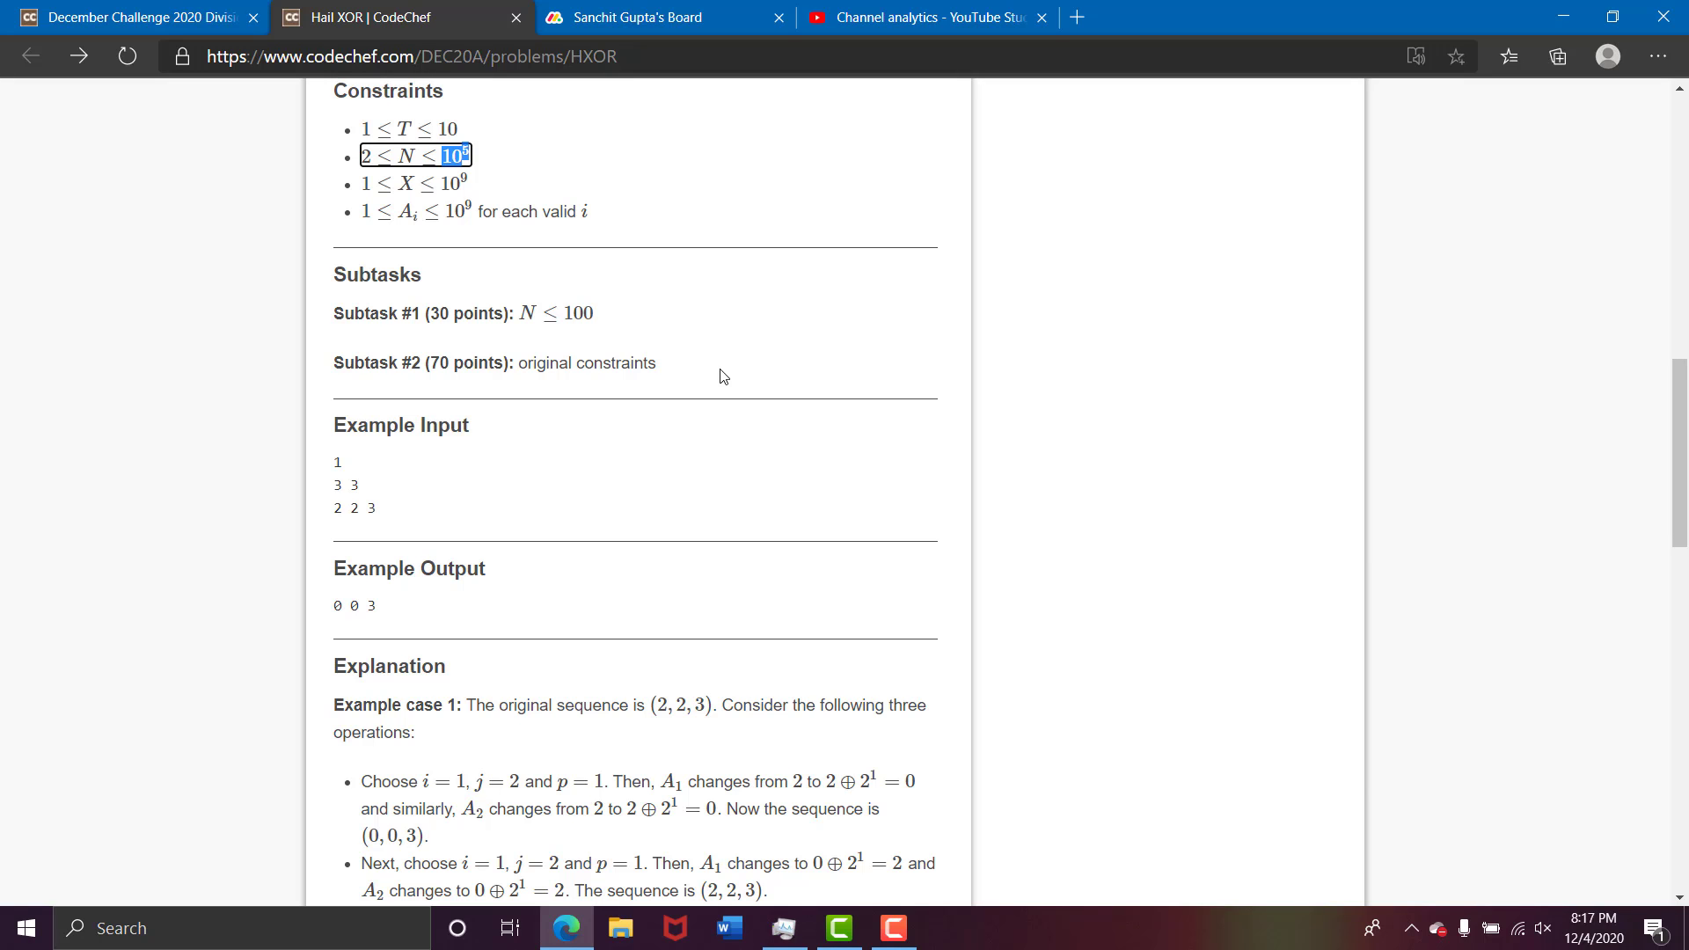
pyautogui.scroll(3)
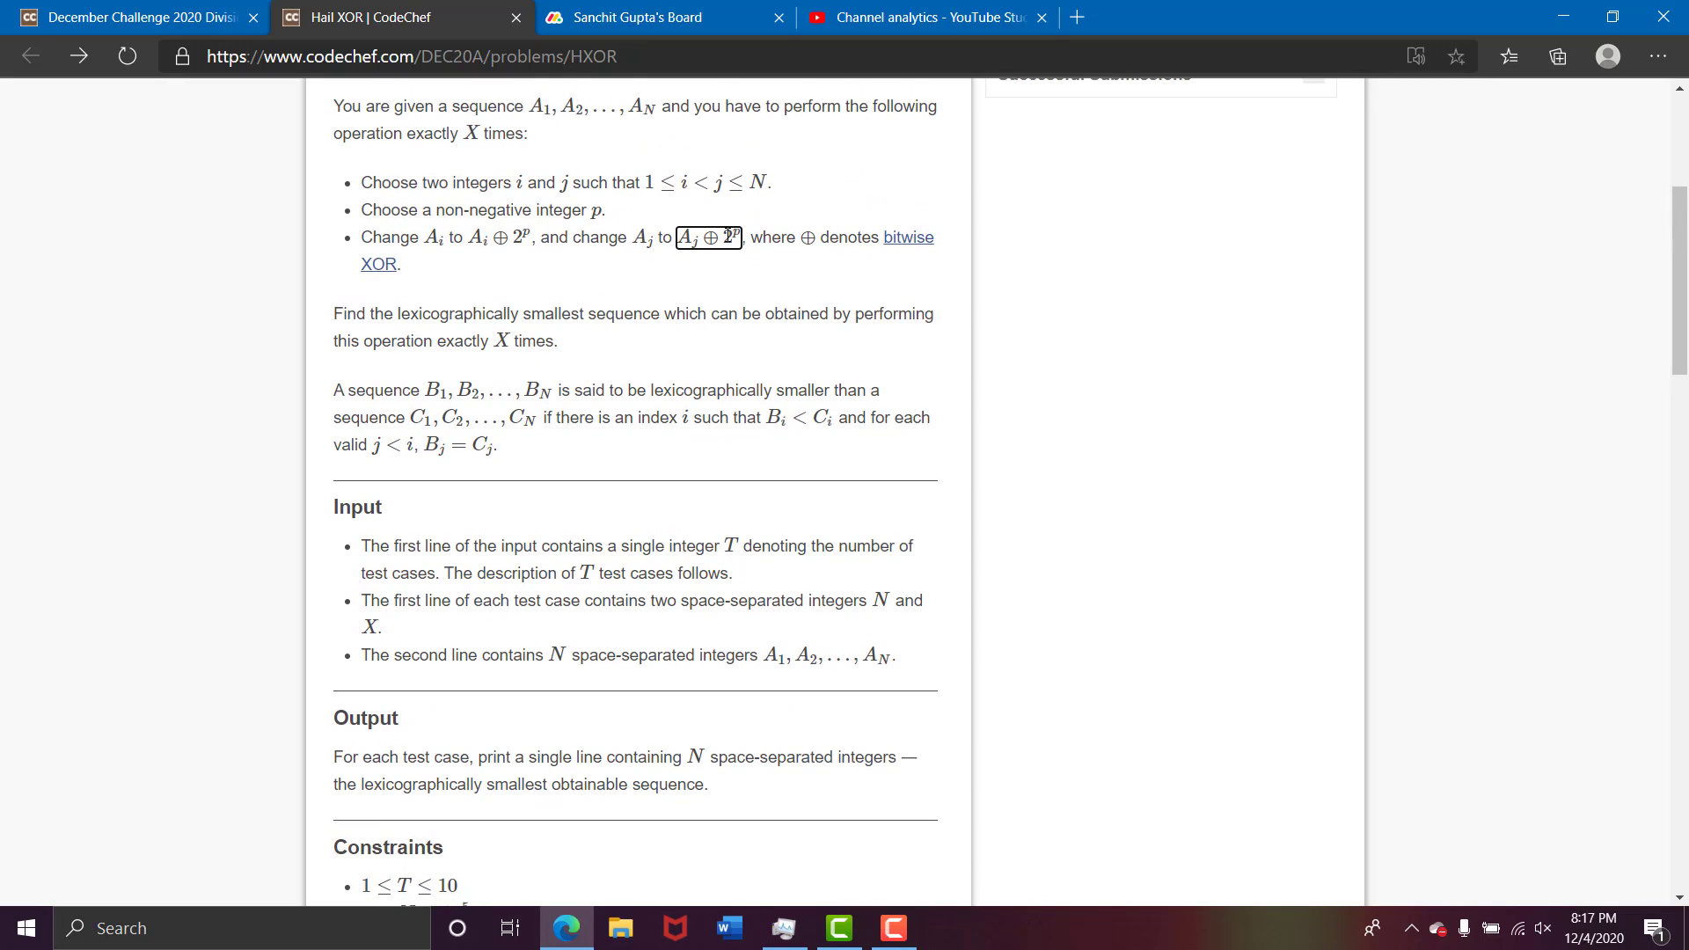
# - Mark the Aj XOR 2^p update, then scroll down through the Input section to Example Input
pyautogui.doubleClick(730, 236)
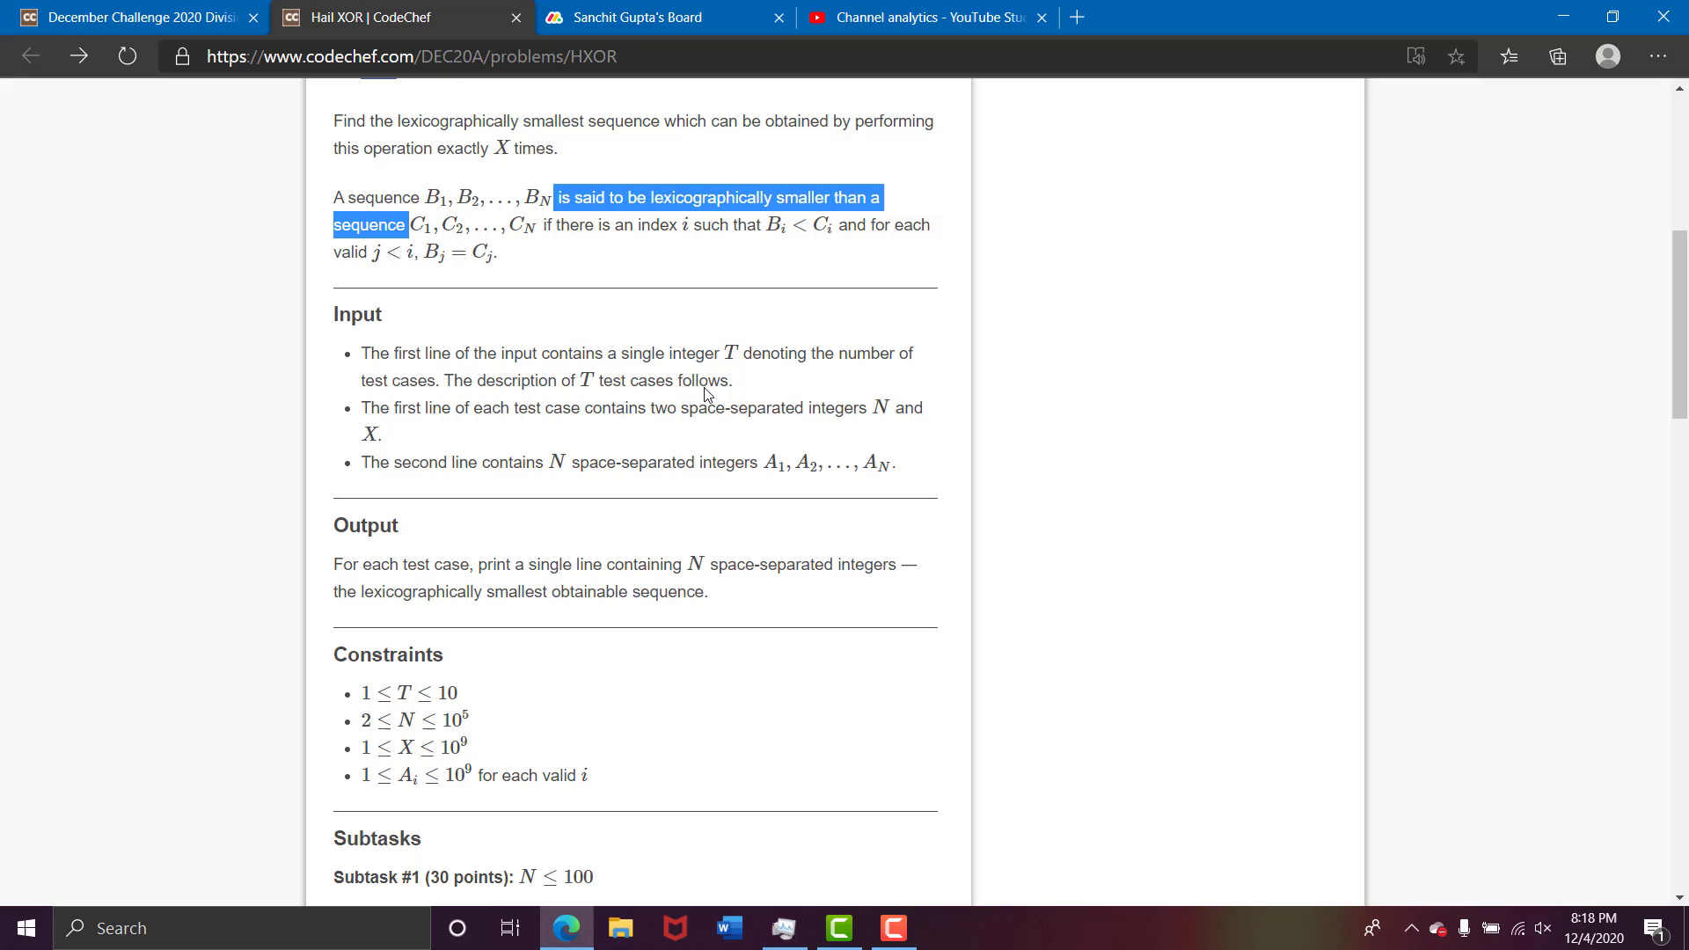
pyautogui.scroll(-3)
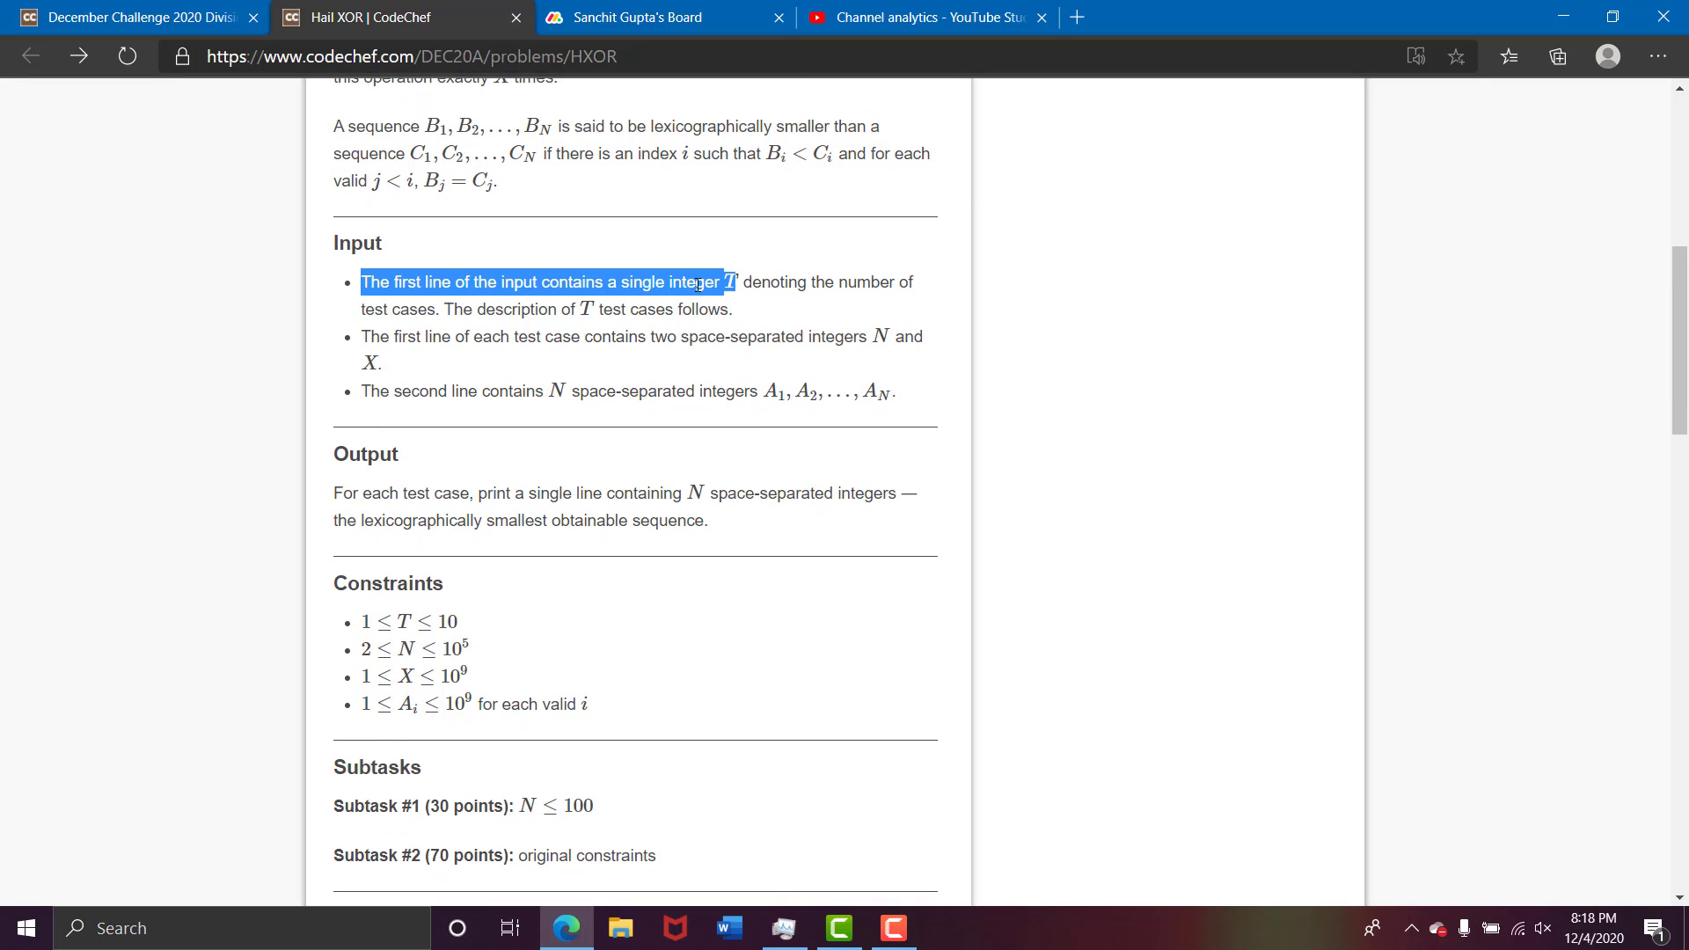
pyautogui.scroll(-3)
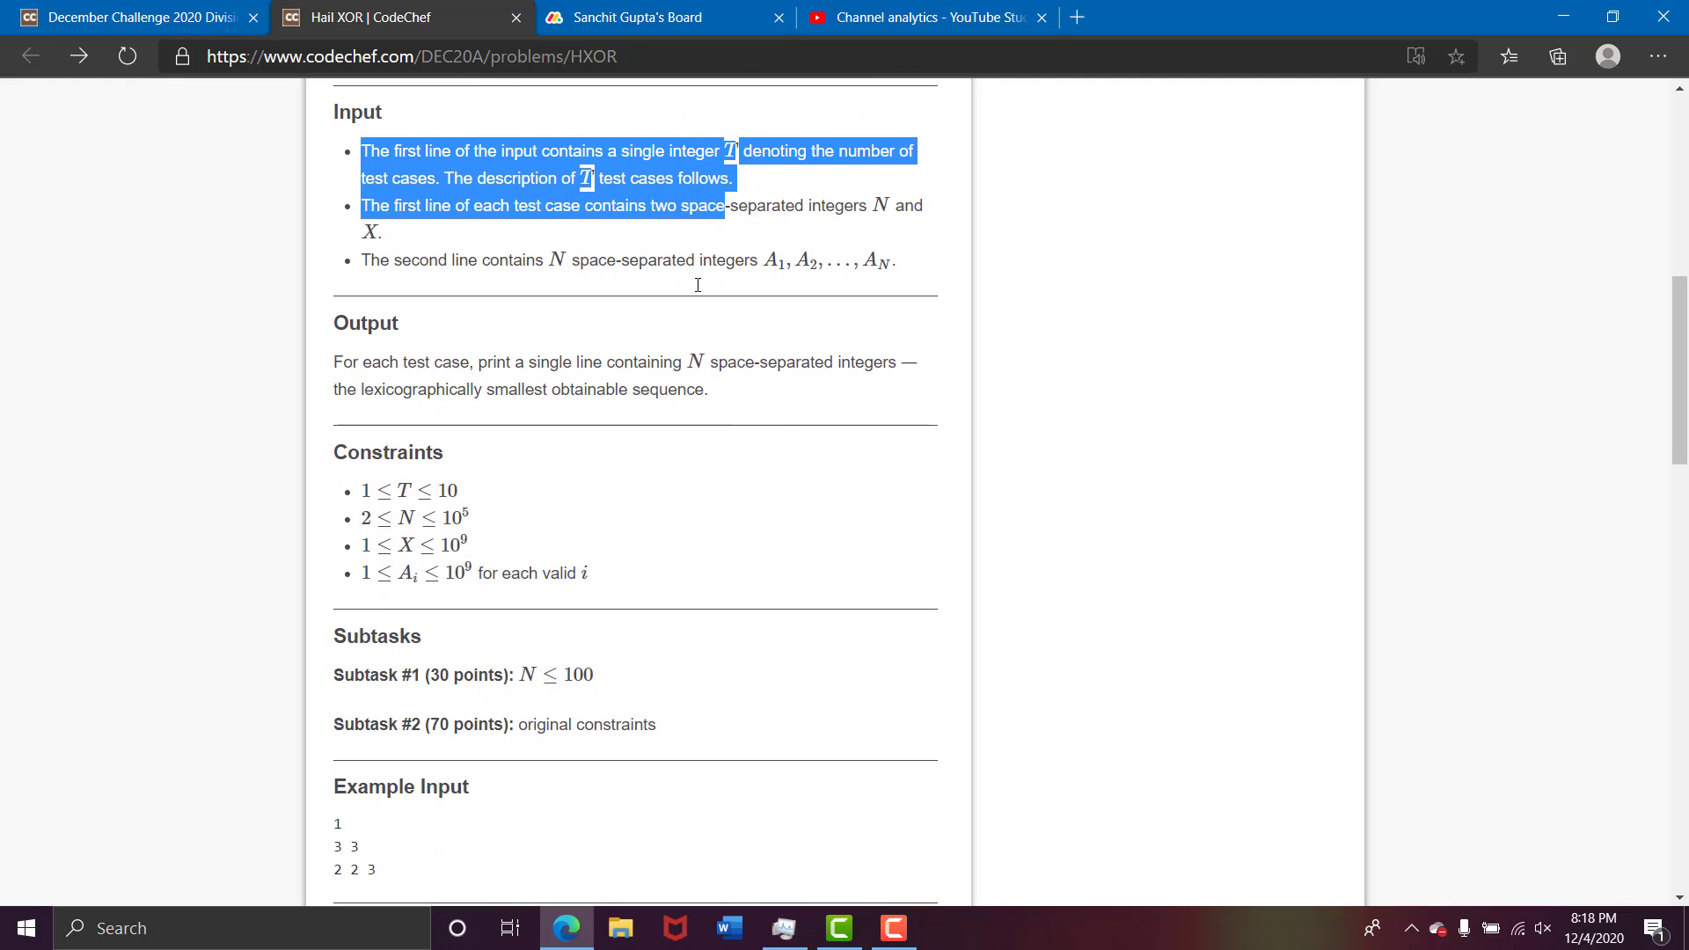
pyautogui.scroll(-3)
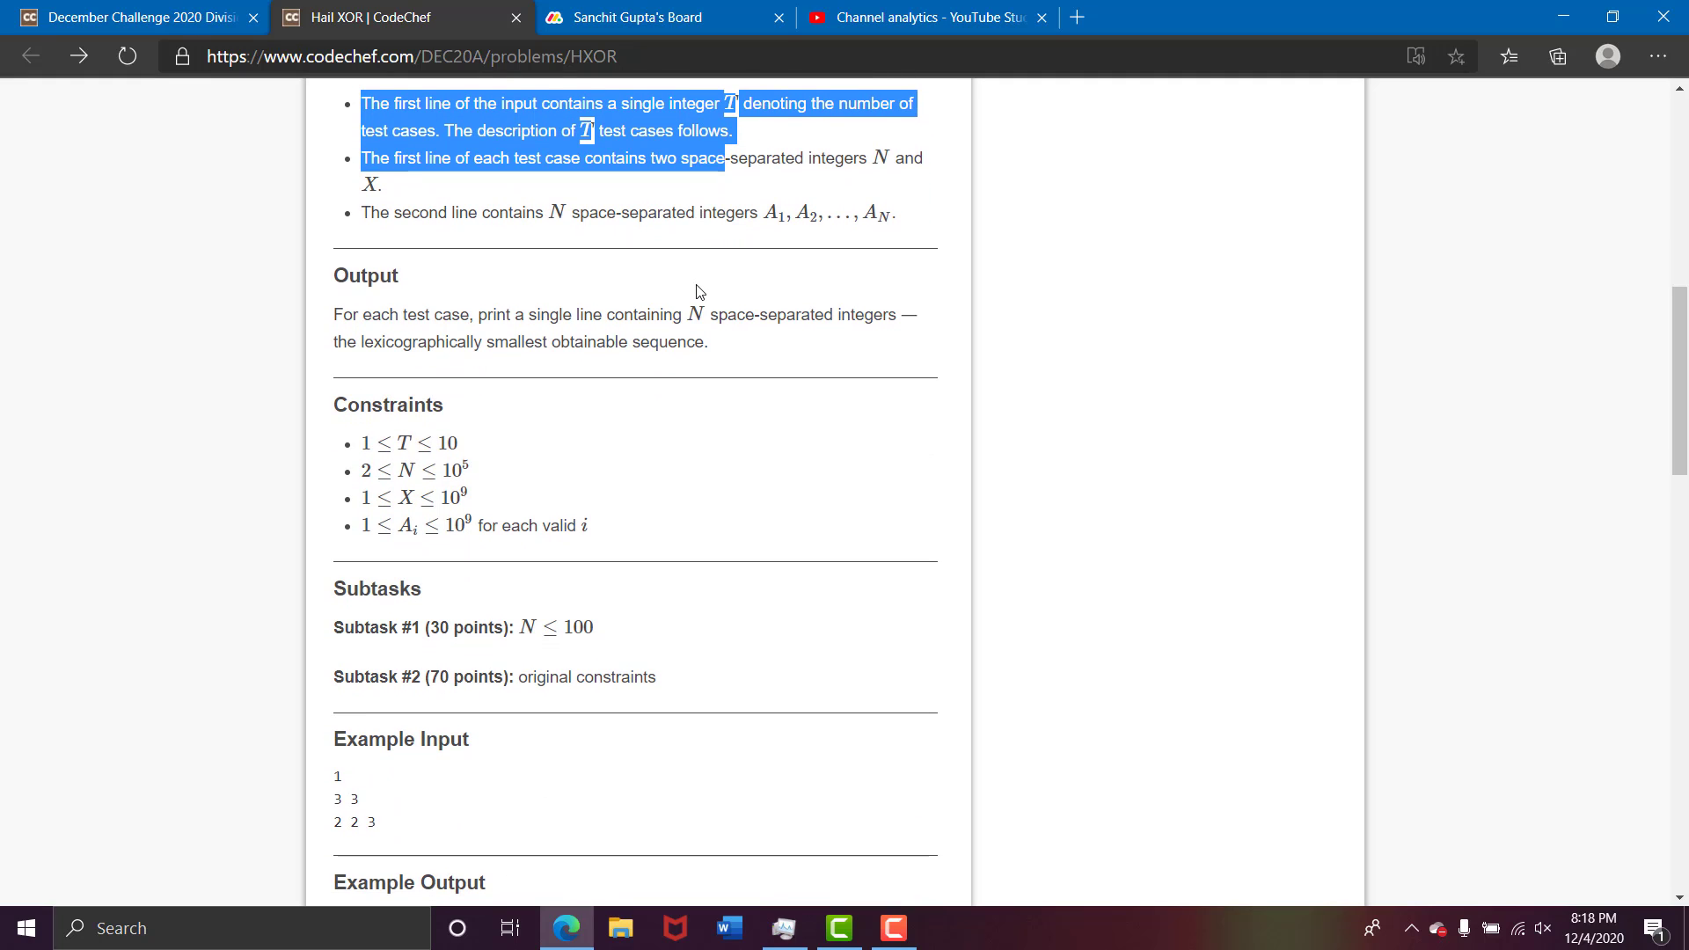